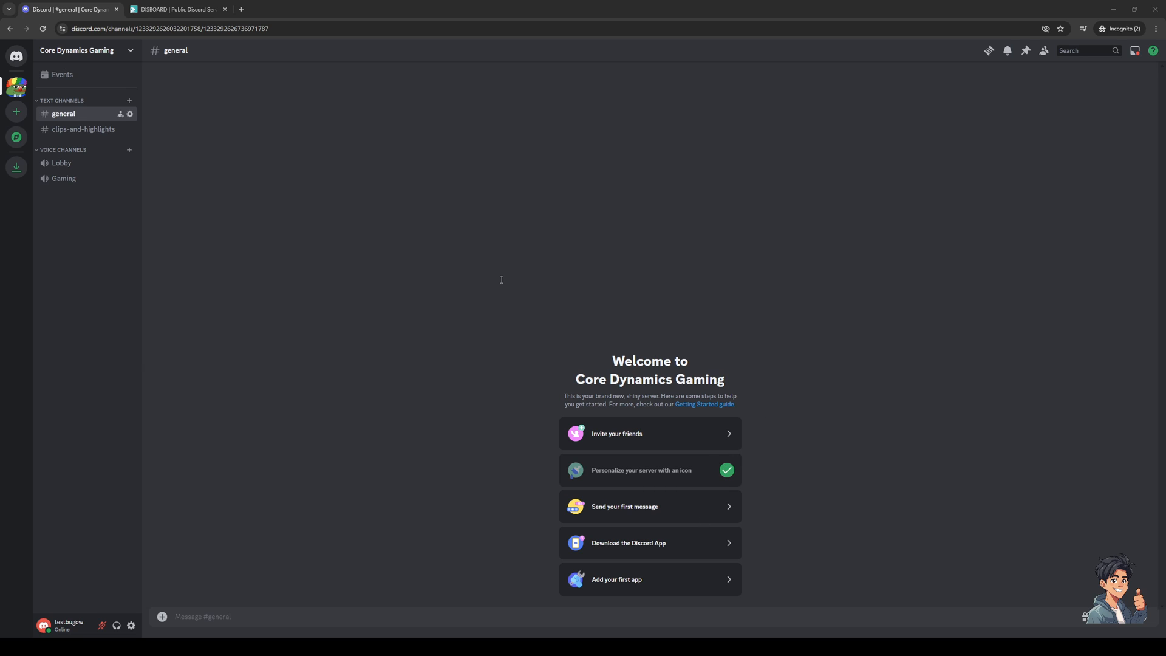
{"action": "mouse_move", "coordinate": [367, 286]}
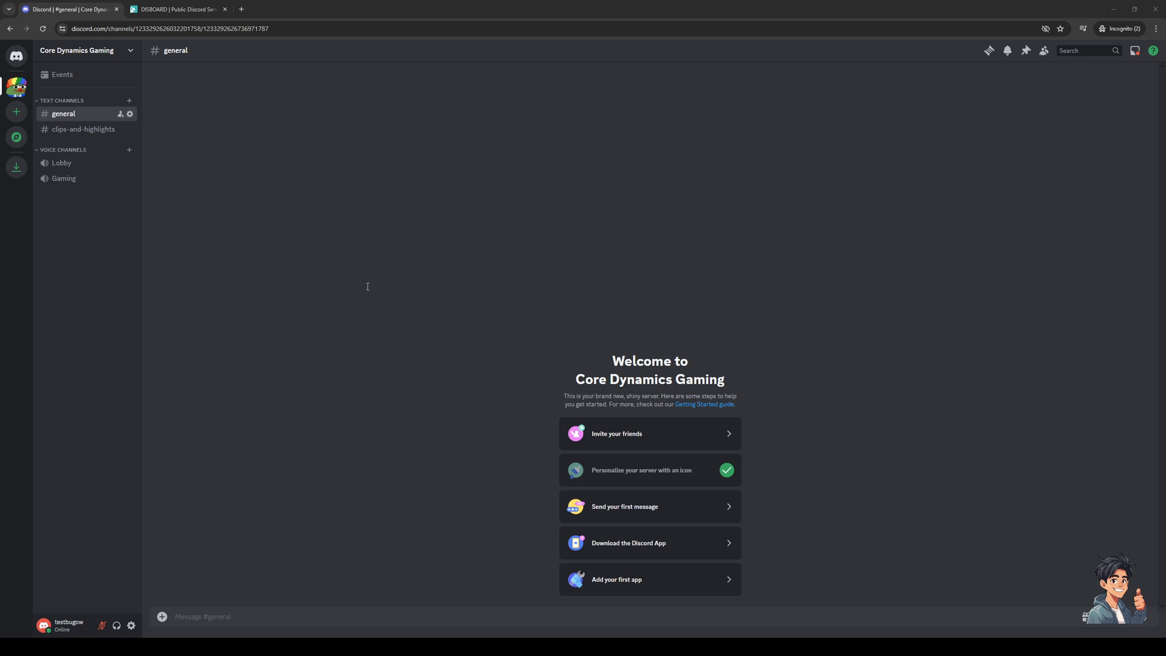
{"action": "mouse_move", "coordinate": [551, 282]}
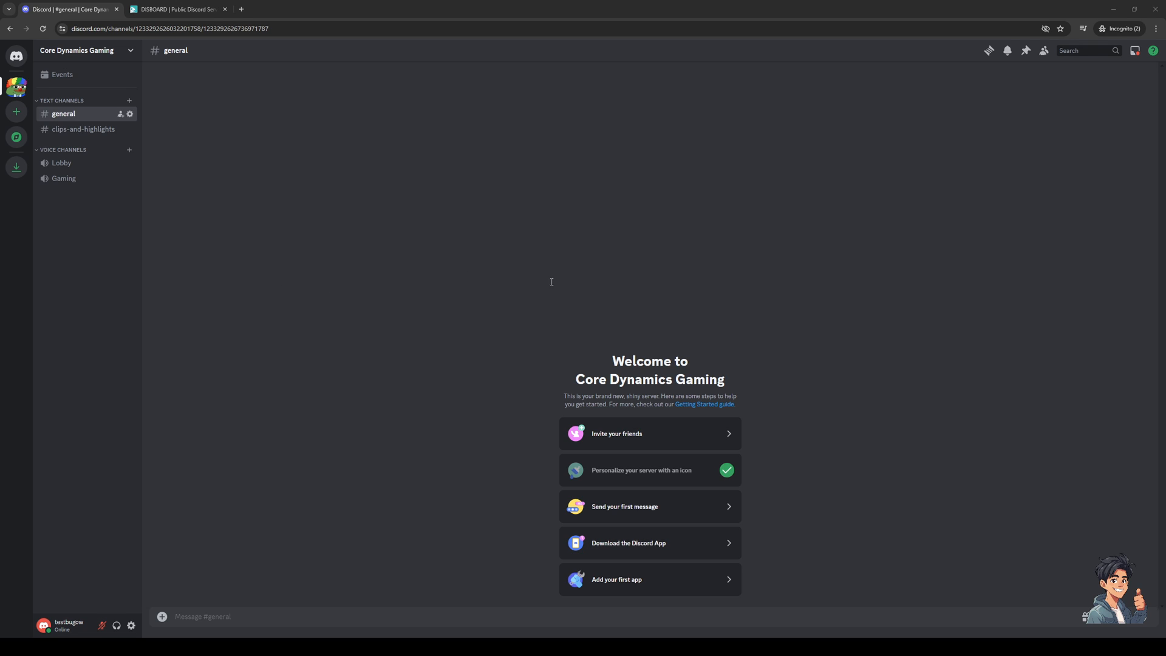
{"action": "mouse_move", "coordinate": [254, 218]}
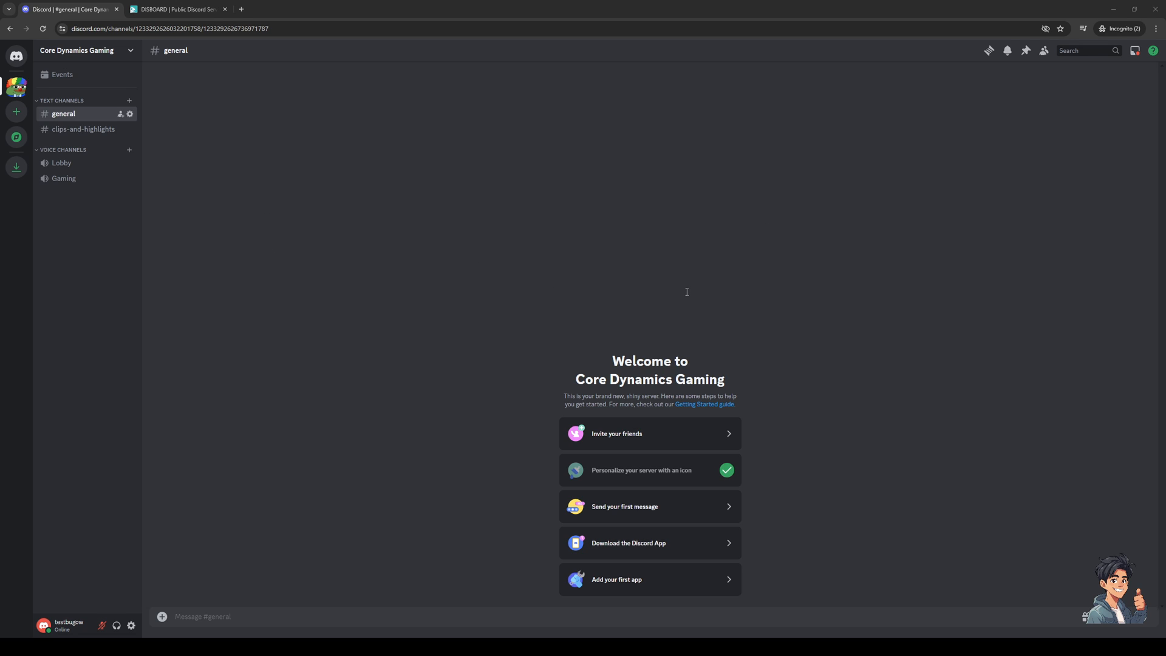
{"action": "mouse_move", "coordinate": [723, 278]}
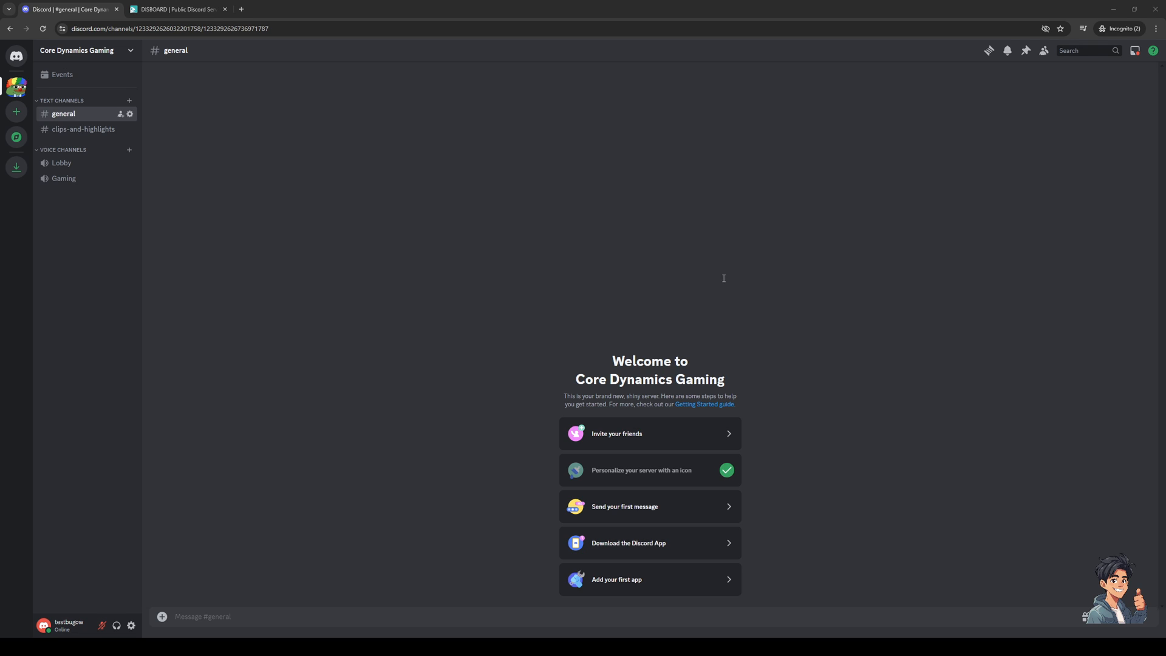
{"action": "mouse_move", "coordinate": [573, 271]}
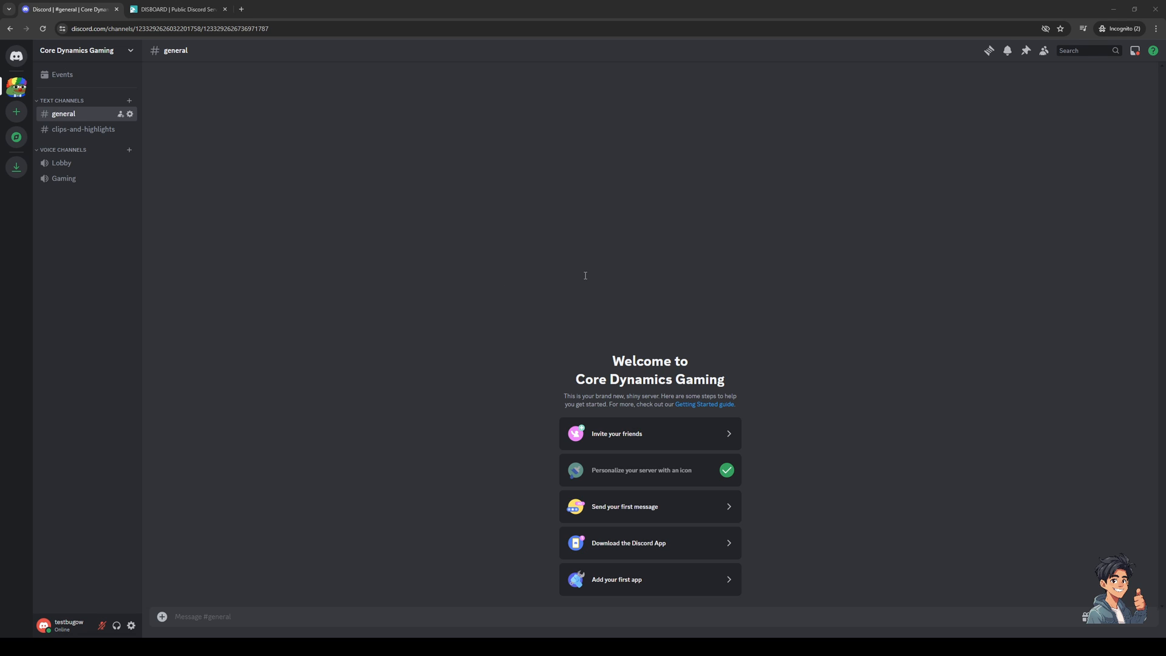
{"action": "mouse_move", "coordinate": [593, 272]}
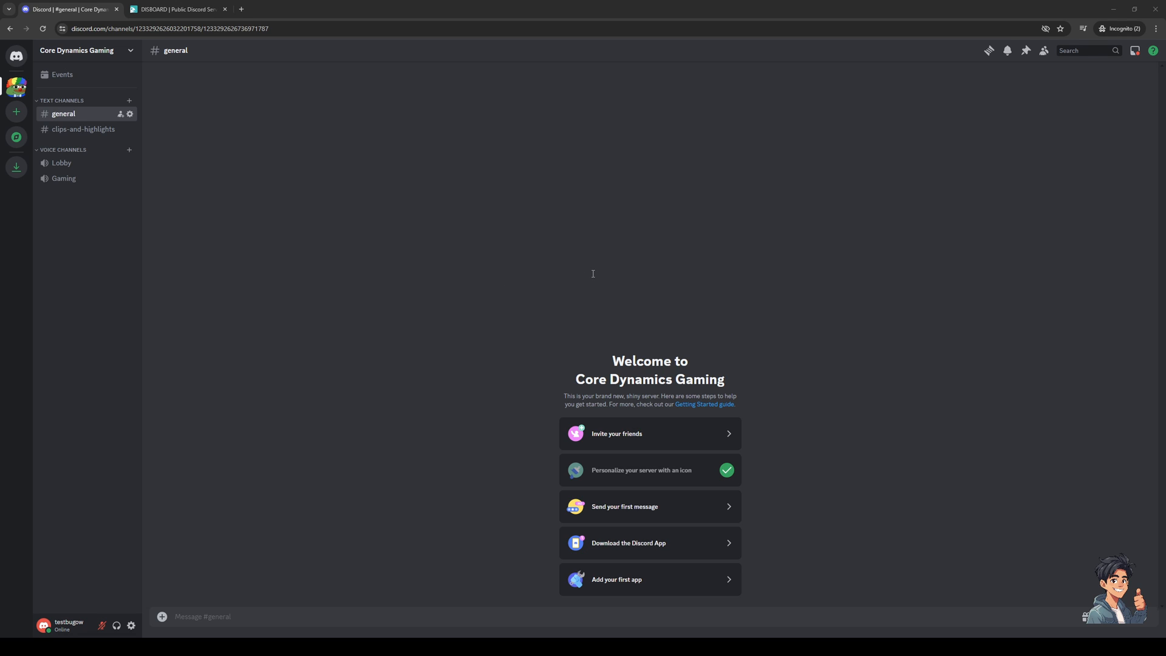
{"action": "mouse_move", "coordinate": [833, 207]}
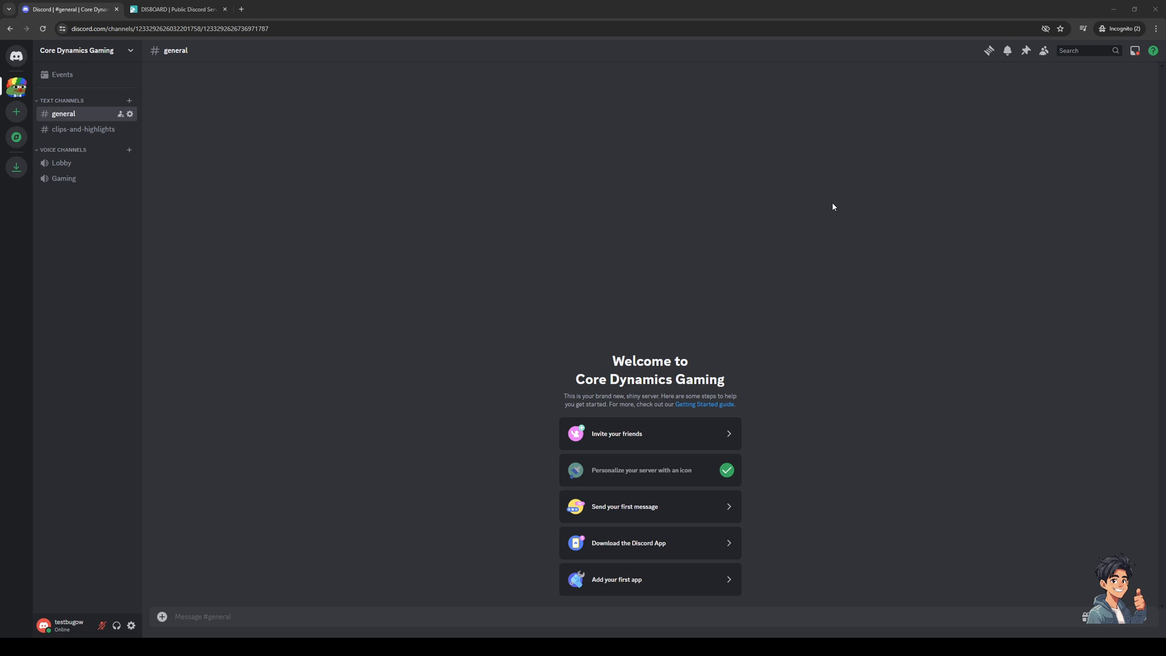
{"action": "mouse_move", "coordinate": [242, 285]}
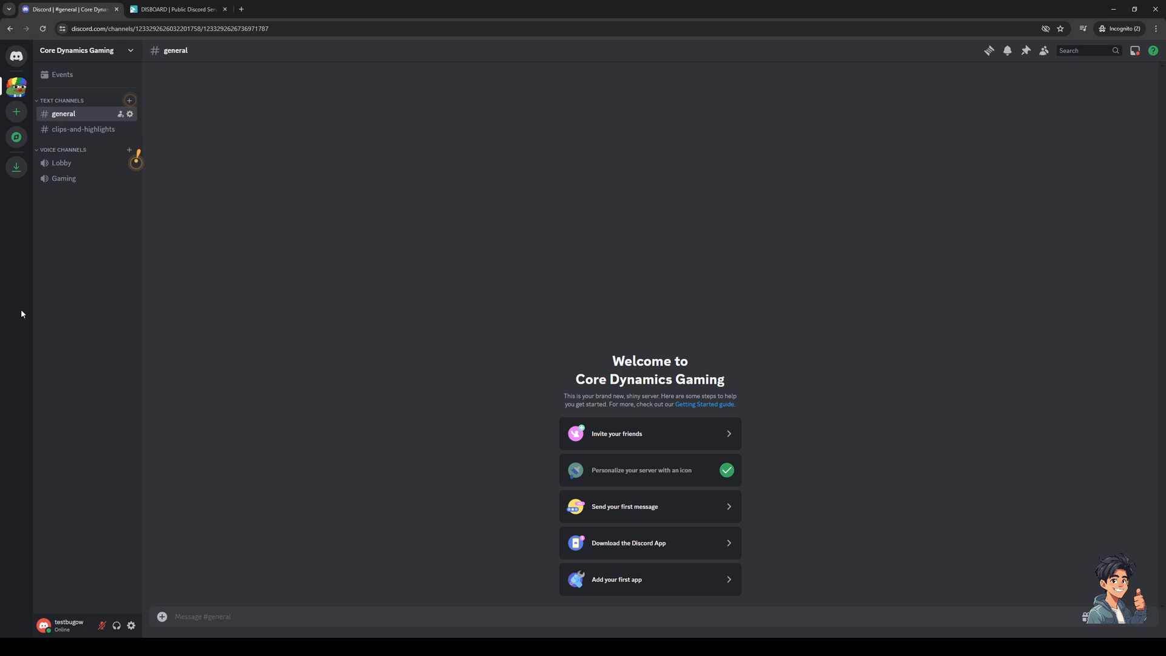
{"action": "mouse_move", "coordinate": [325, 459]}
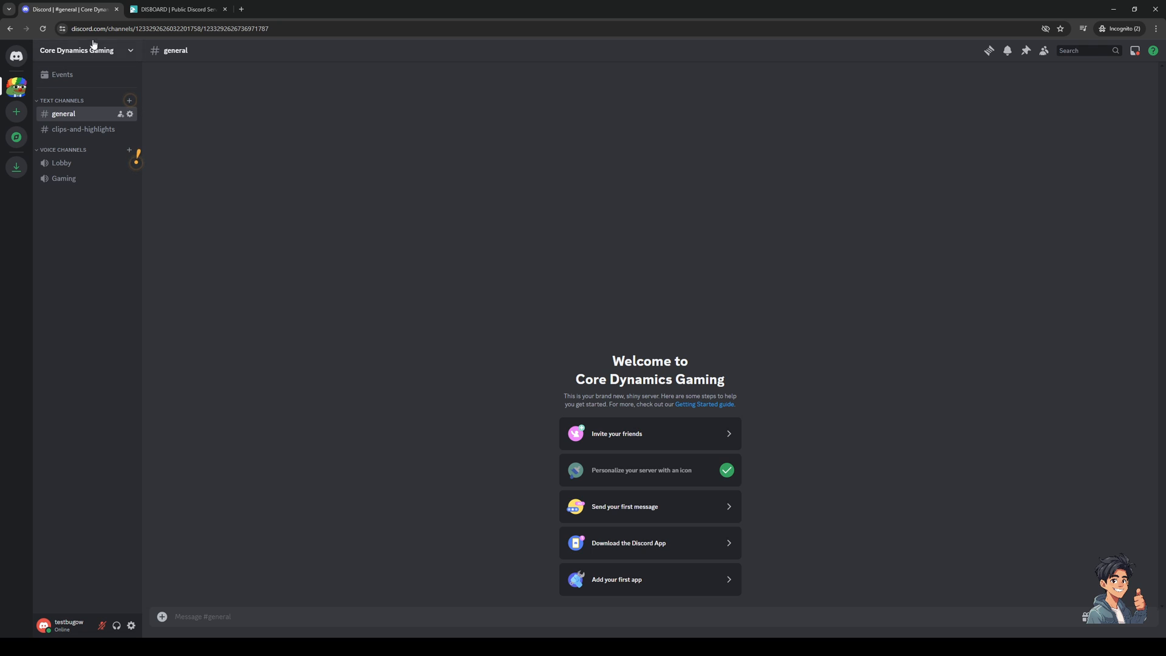
{"action": "mouse_move", "coordinate": [289, 405]}
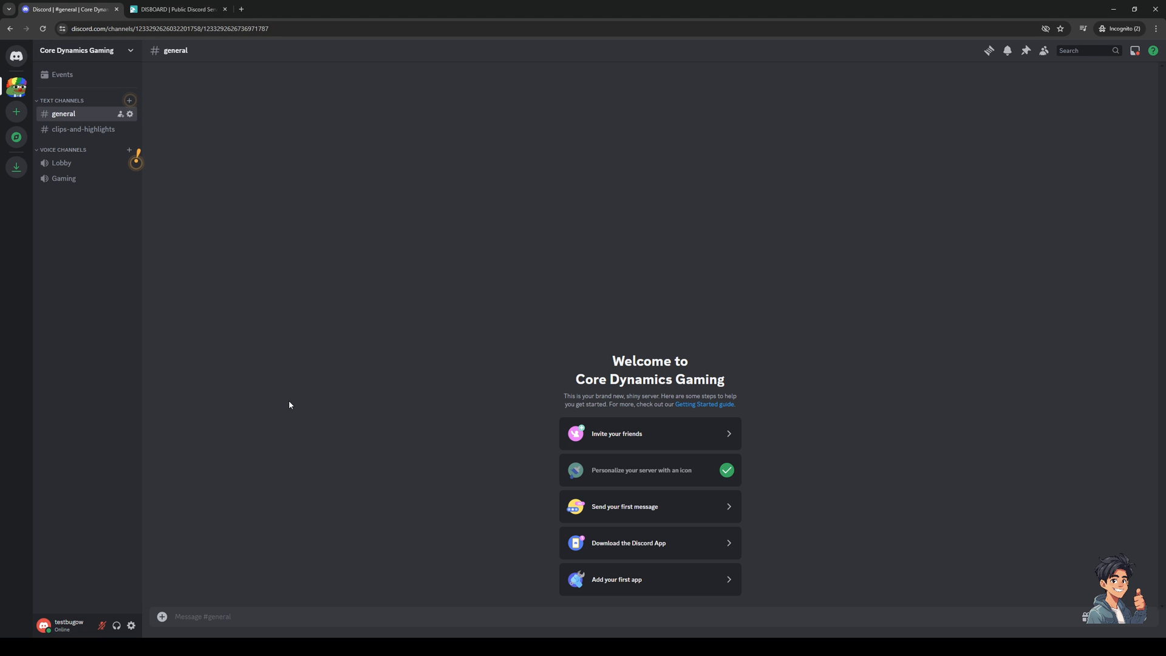
{"action": "mouse_move", "coordinate": [182, 244]}
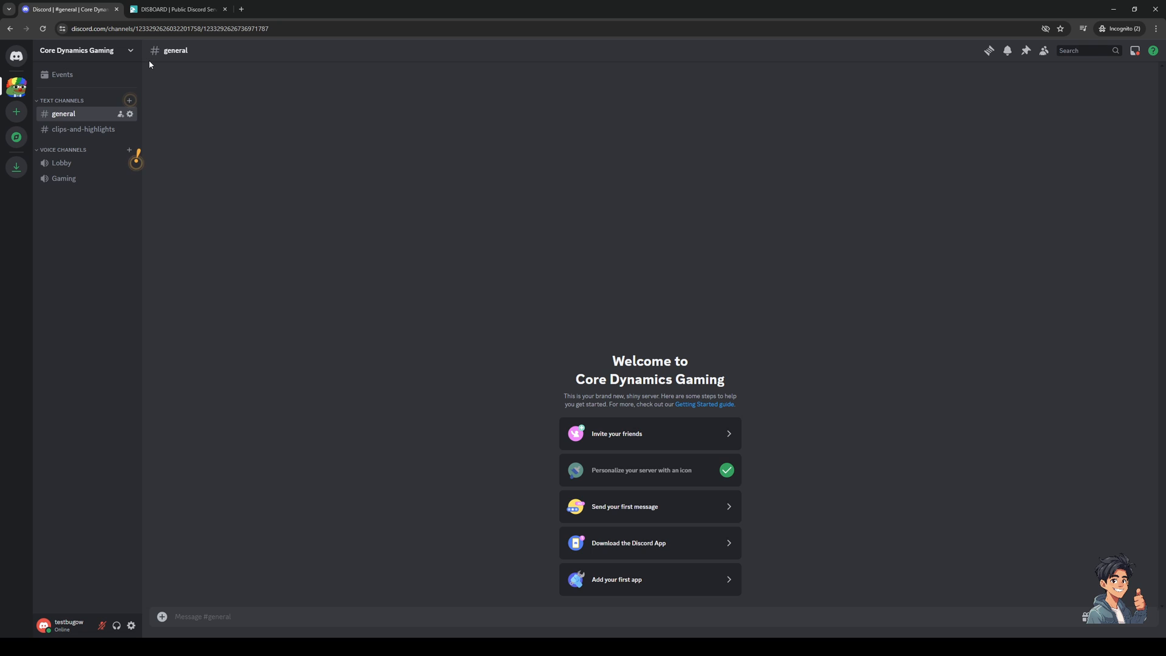
{"action": "mouse_move", "coordinate": [131, 60]}
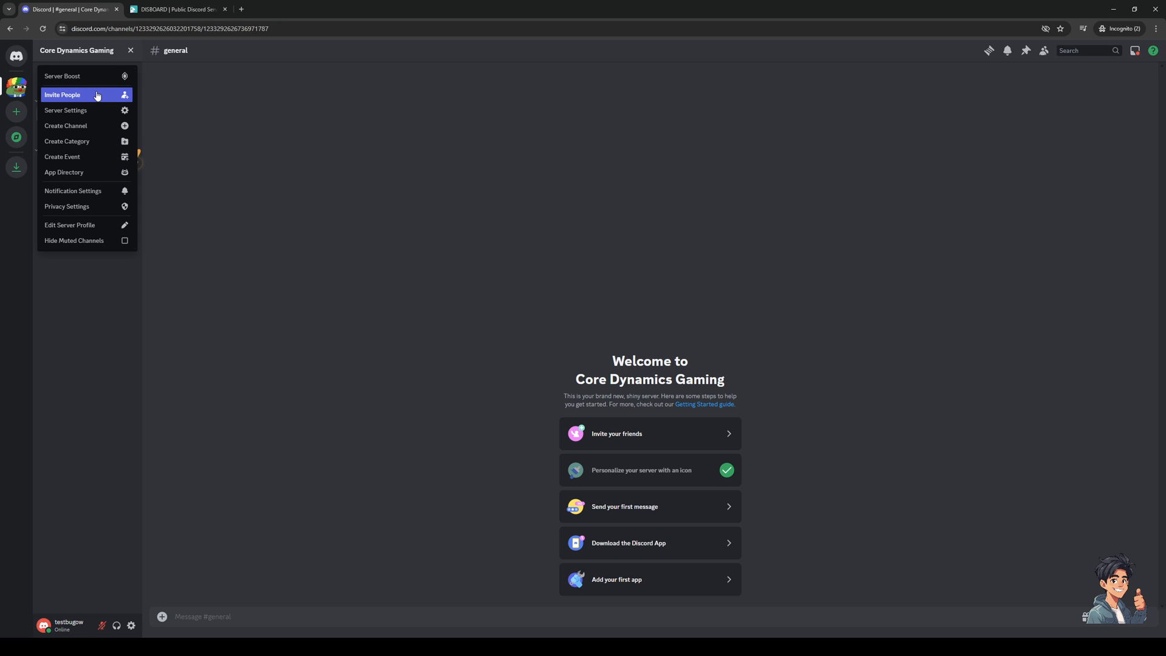
Start an invite for Core Dynamics Gaming and bring up the link settings.
{"action": "left_click", "coordinate": [63, 95]}
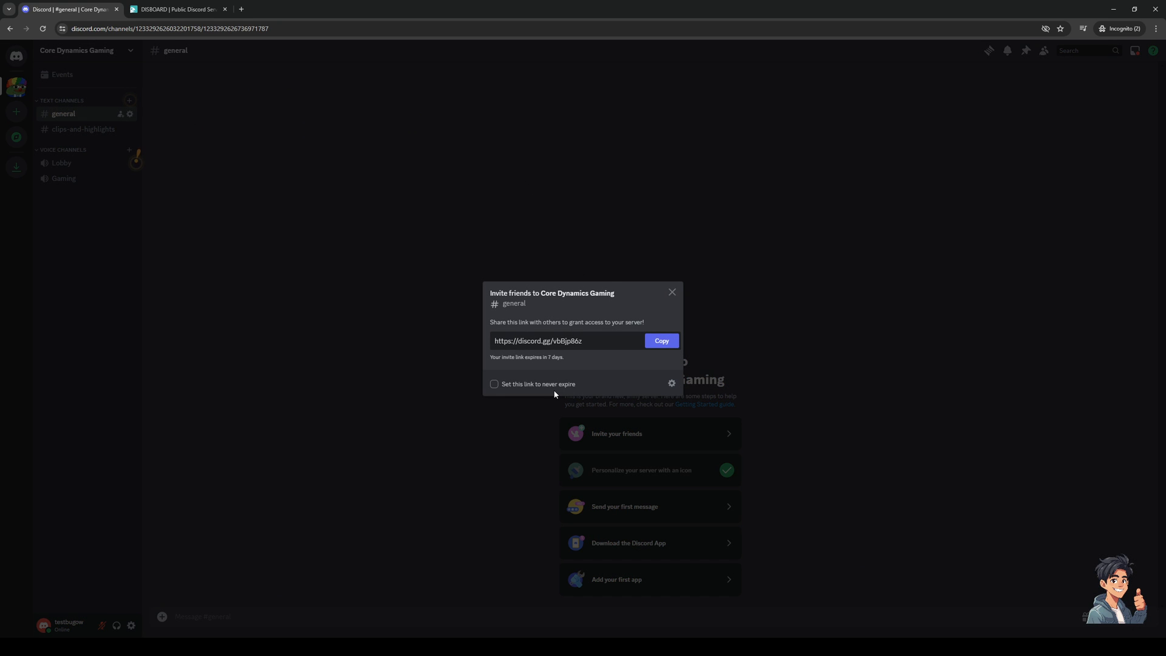
{"action": "mouse_move", "coordinate": [617, 342]}
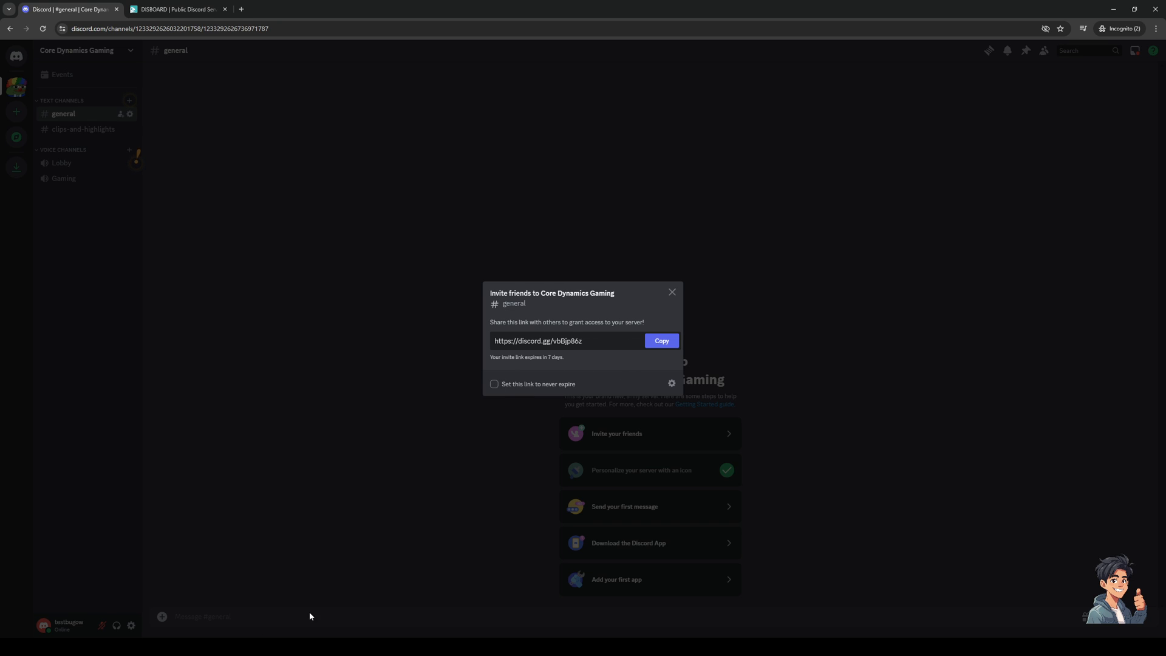
{"action": "mouse_move", "coordinate": [627, 384]}
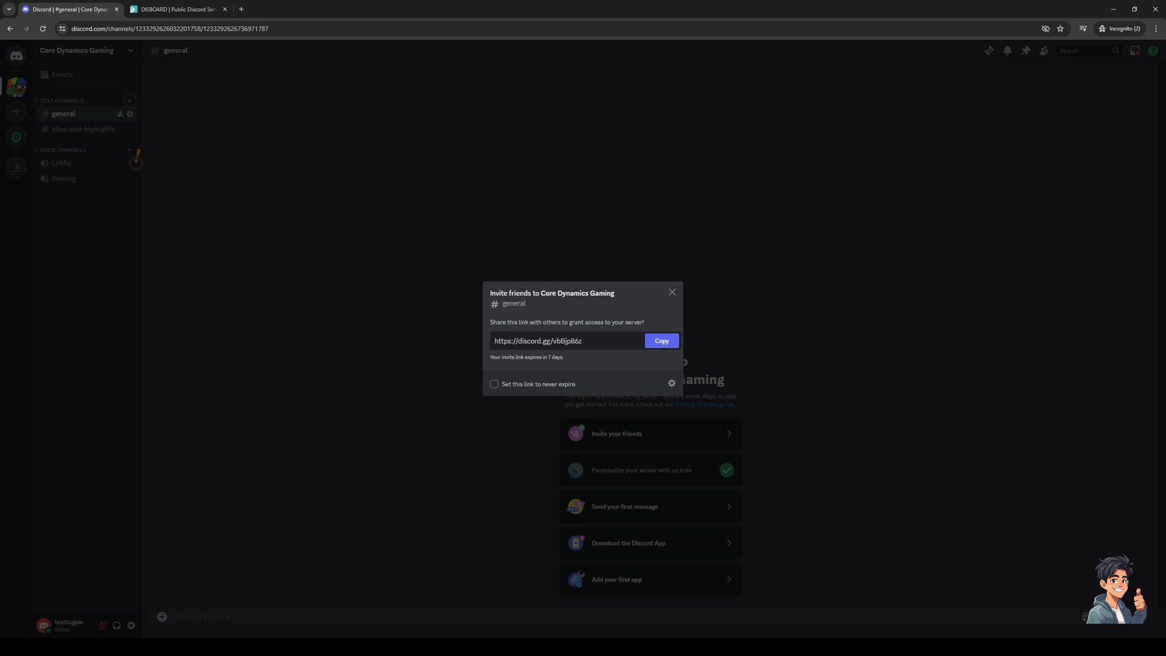
{"action": "mouse_move", "coordinate": [427, 503]}
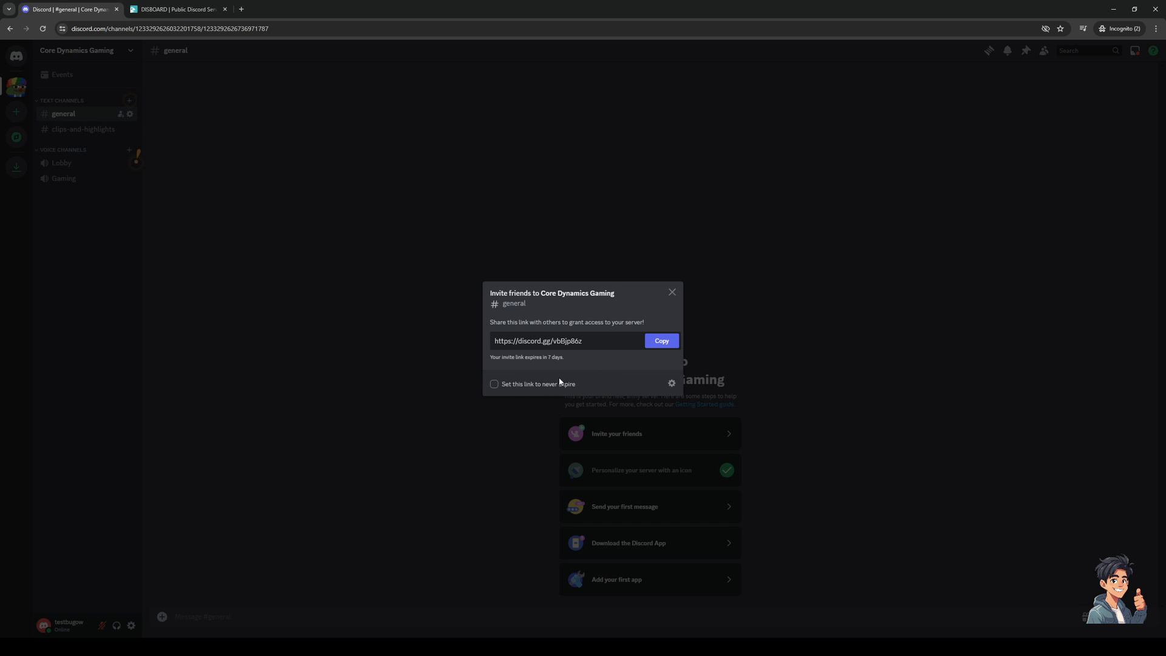
{"action": "mouse_move", "coordinate": [580, 362]}
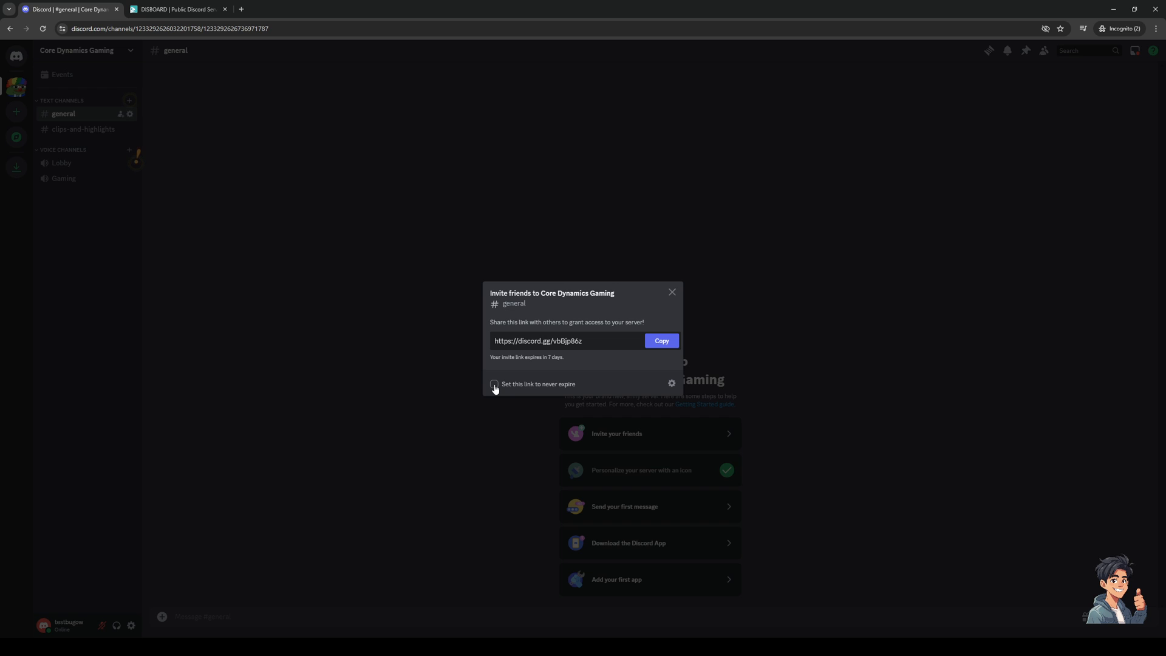
{"action": "mouse_move", "coordinate": [672, 384]}
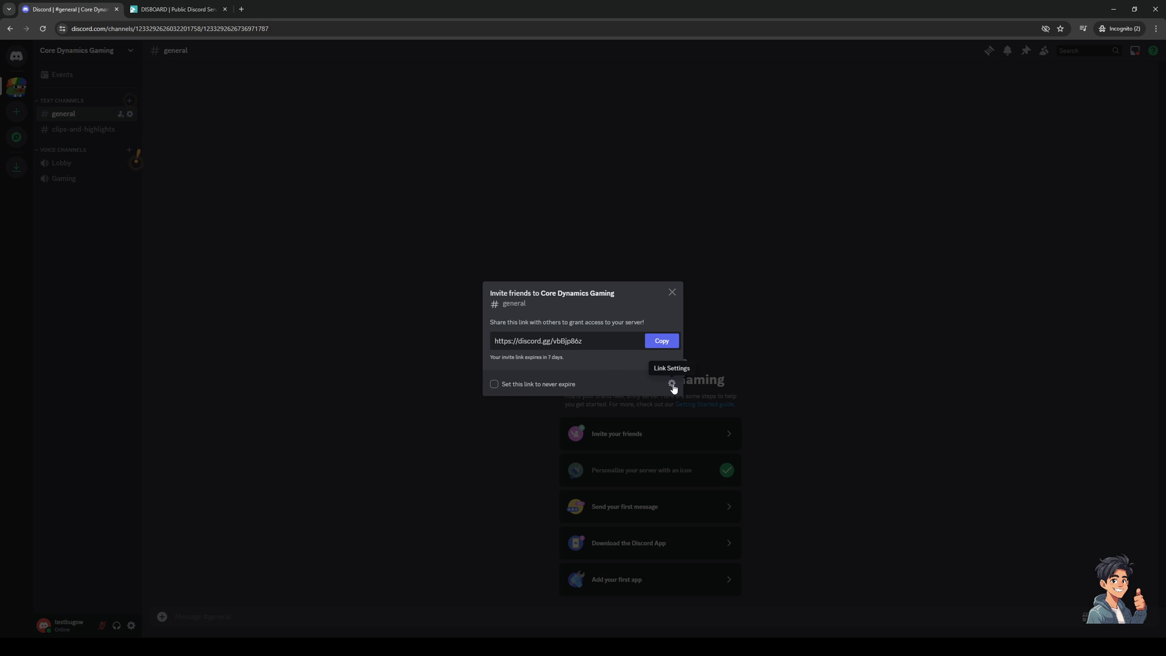
{"action": "left_click", "coordinate": [671, 384]}
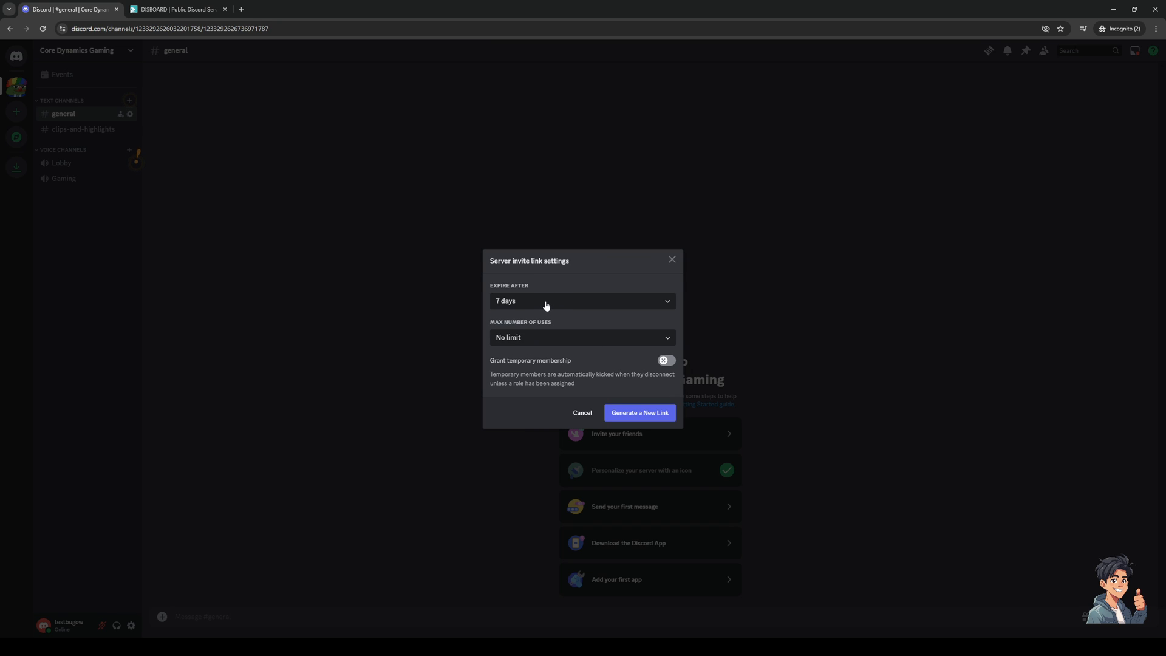
Keep the link at 7-day expiry with no use limit and return to the invite.
{"action": "left_click", "coordinate": [582, 301]}
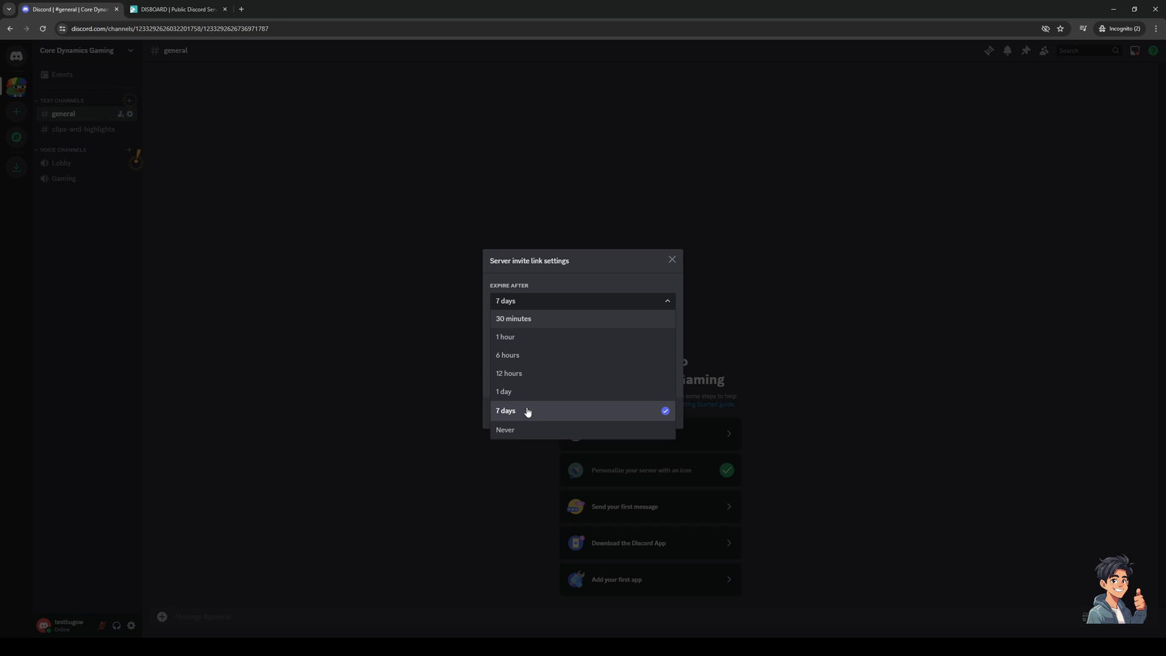
{"action": "left_click", "coordinate": [504, 410]}
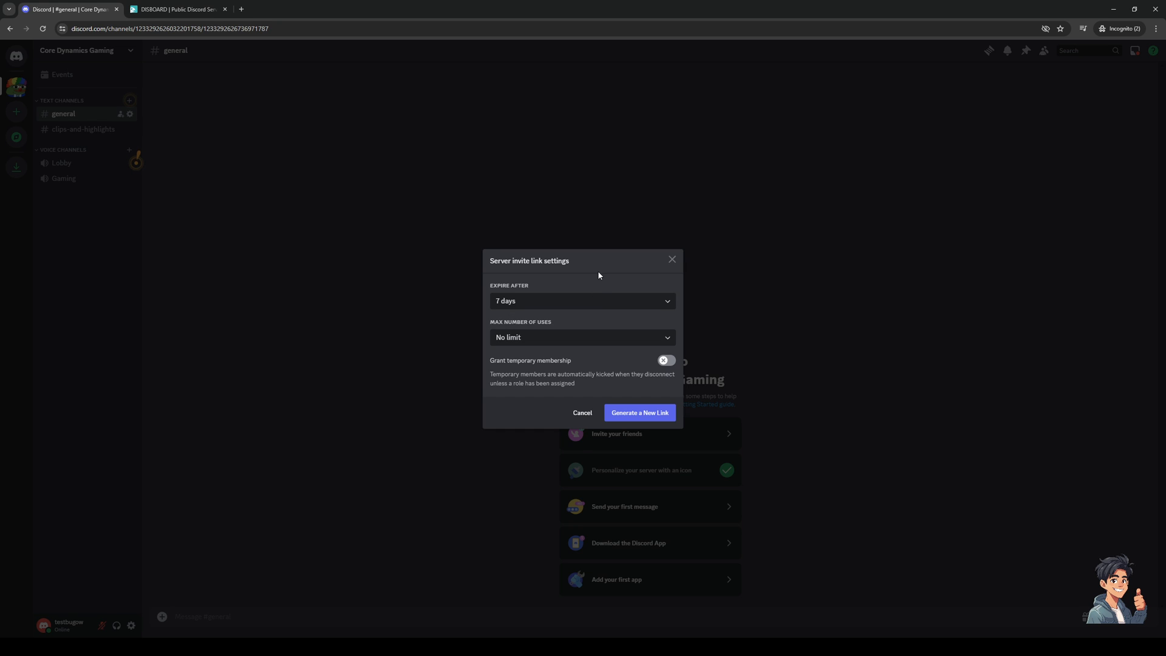
{"action": "left_click", "coordinate": [582, 300]}
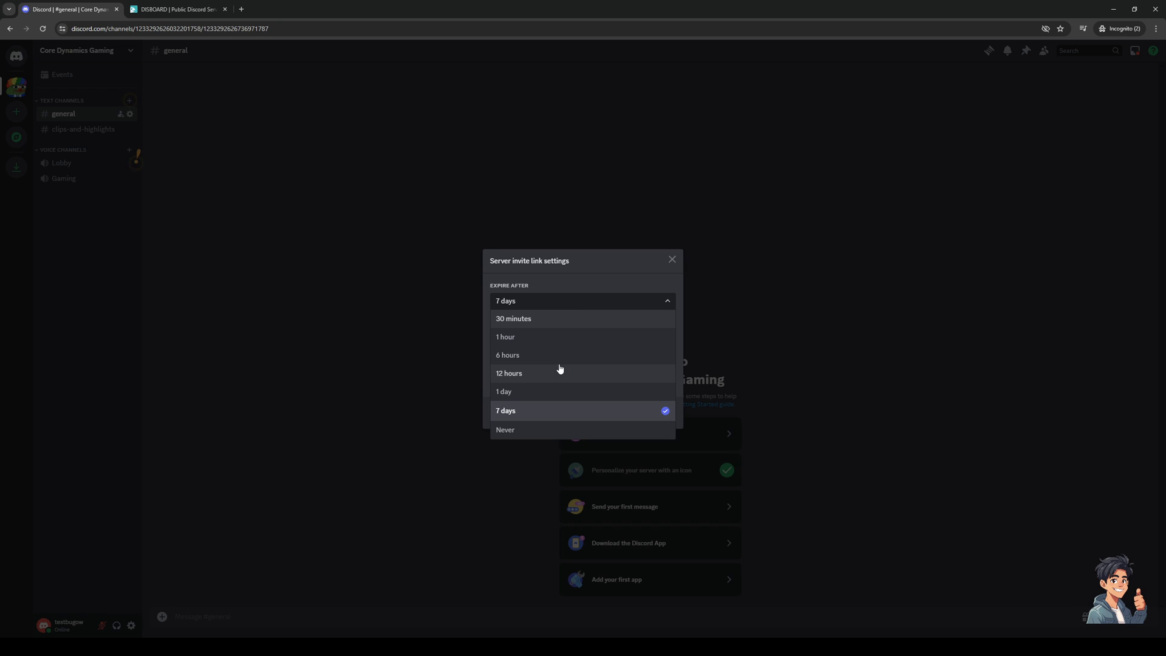
{"action": "mouse_move", "coordinate": [527, 381]}
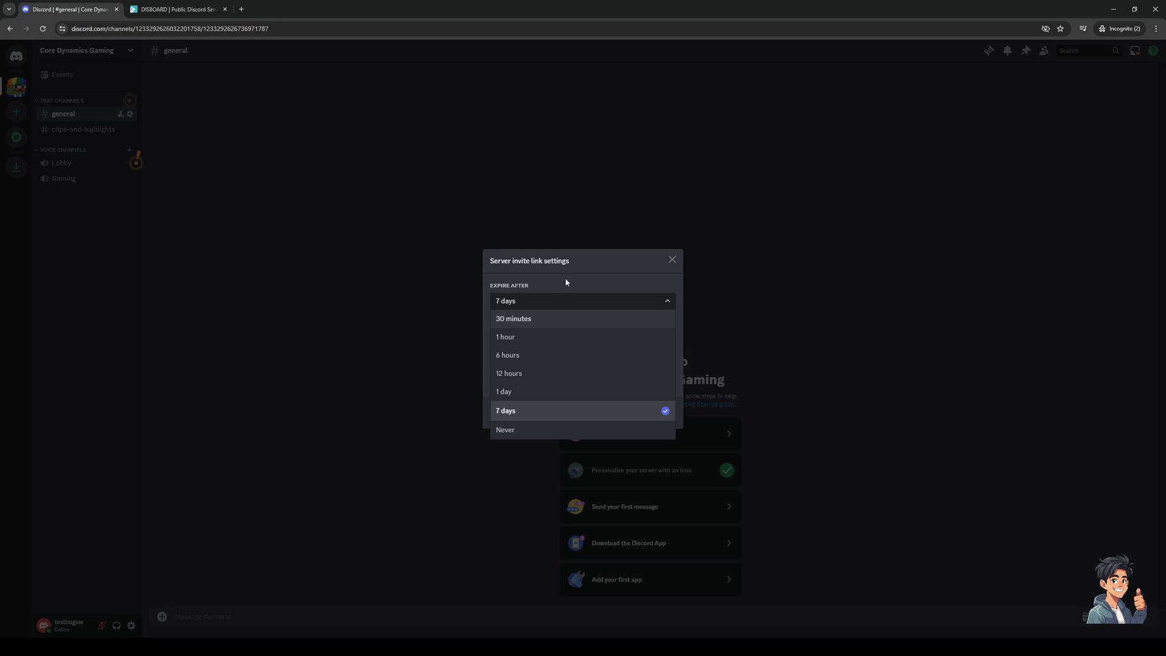
{"action": "mouse_move", "coordinate": [535, 418]}
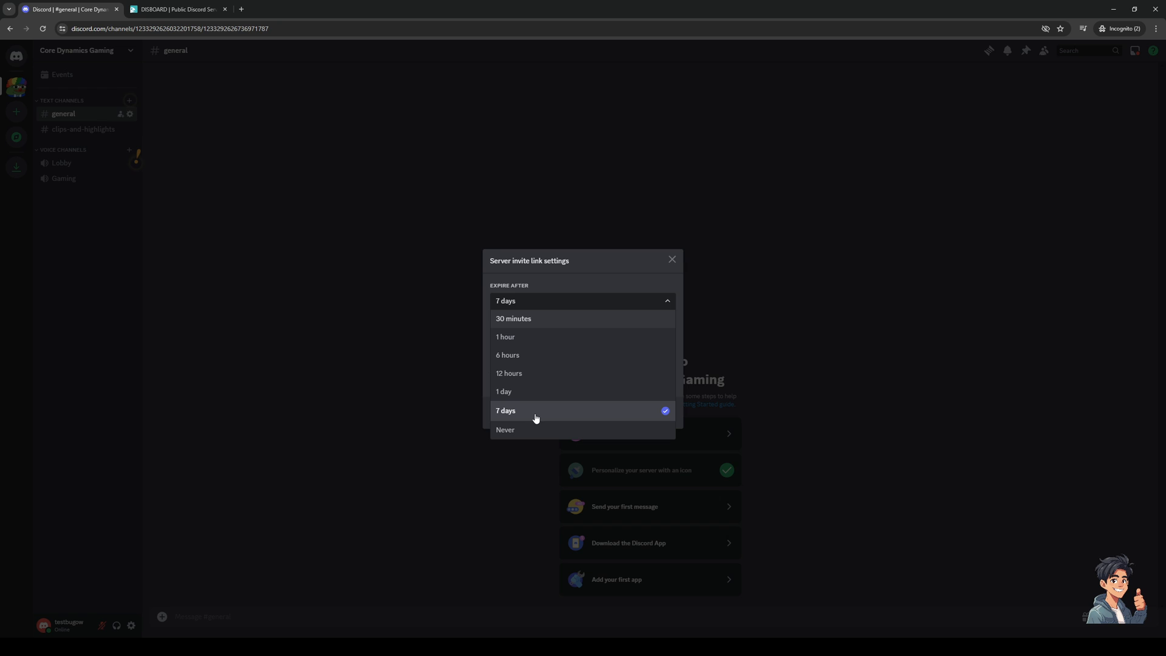
{"action": "left_click", "coordinate": [505, 411]}
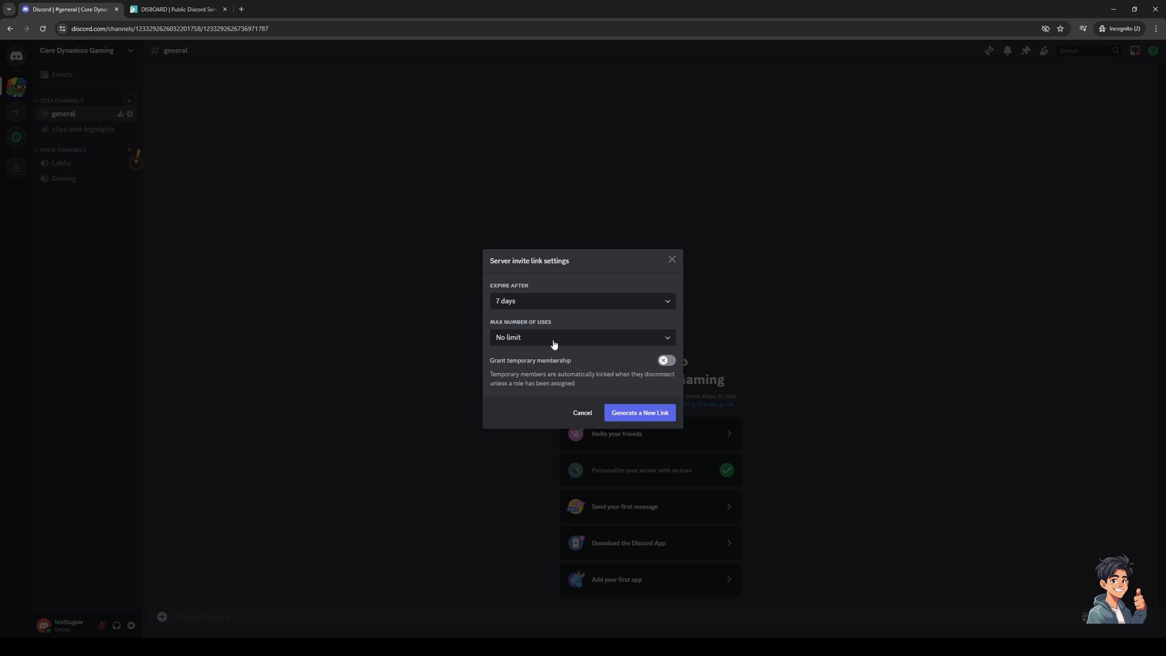
{"action": "mouse_move", "coordinate": [521, 348]}
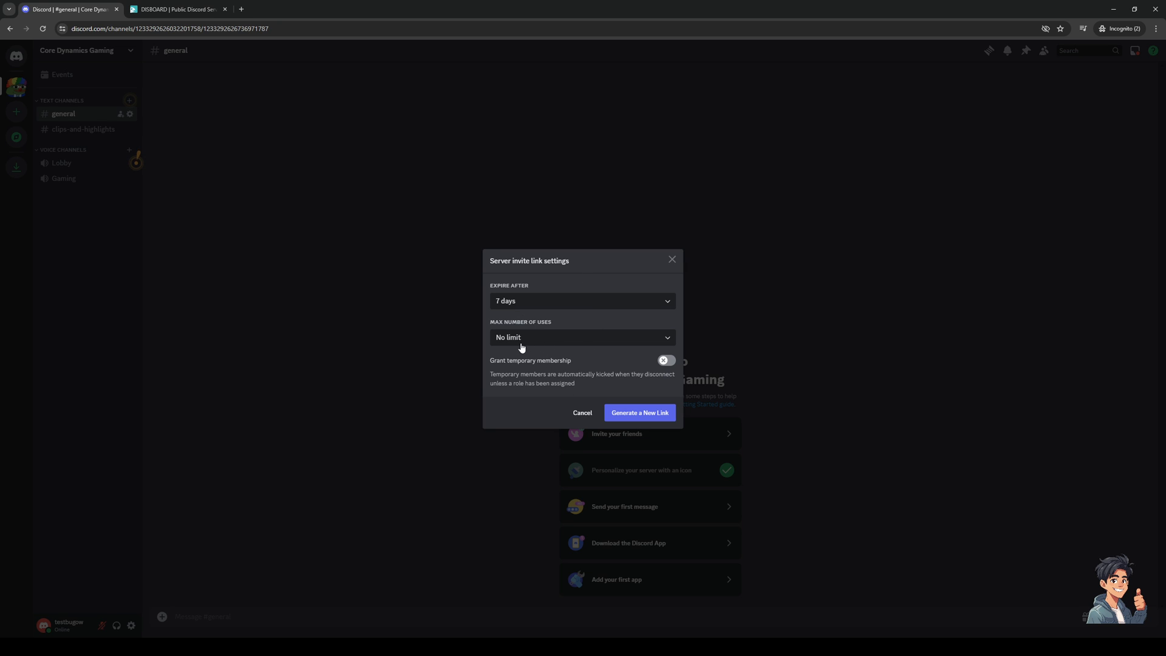
{"action": "mouse_move", "coordinate": [520, 348]}
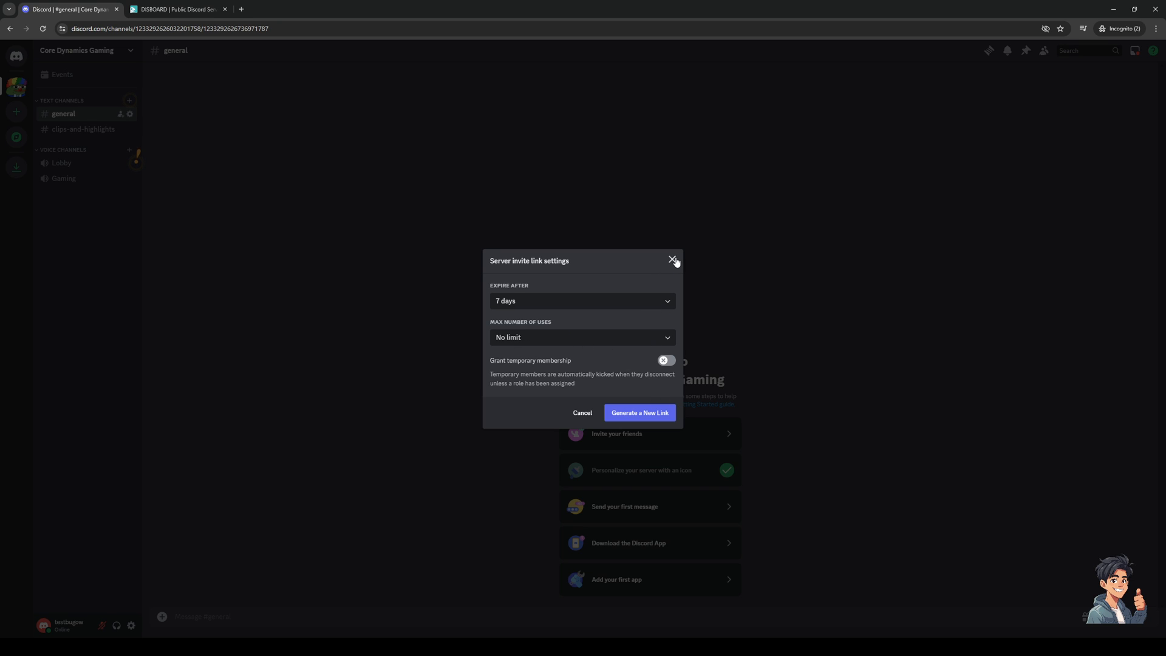
{"action": "left_click", "coordinate": [639, 413]}
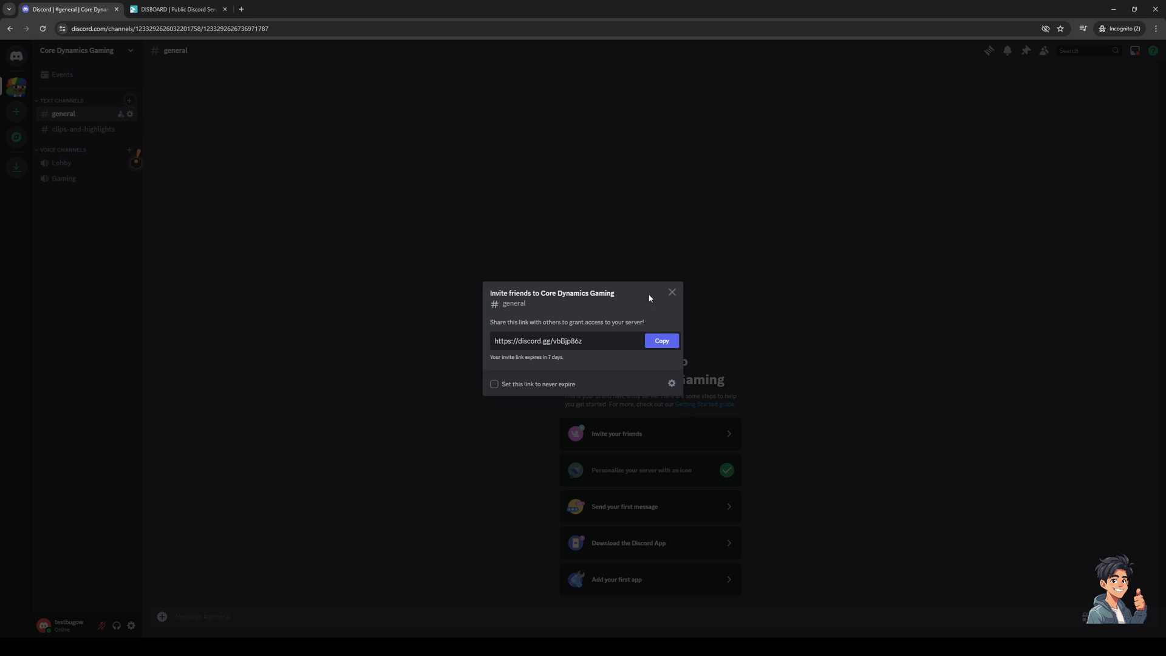
Dismiss the invite and bring up the Create Your Server options from + Add a Server.
{"action": "left_click", "coordinate": [670, 292]}
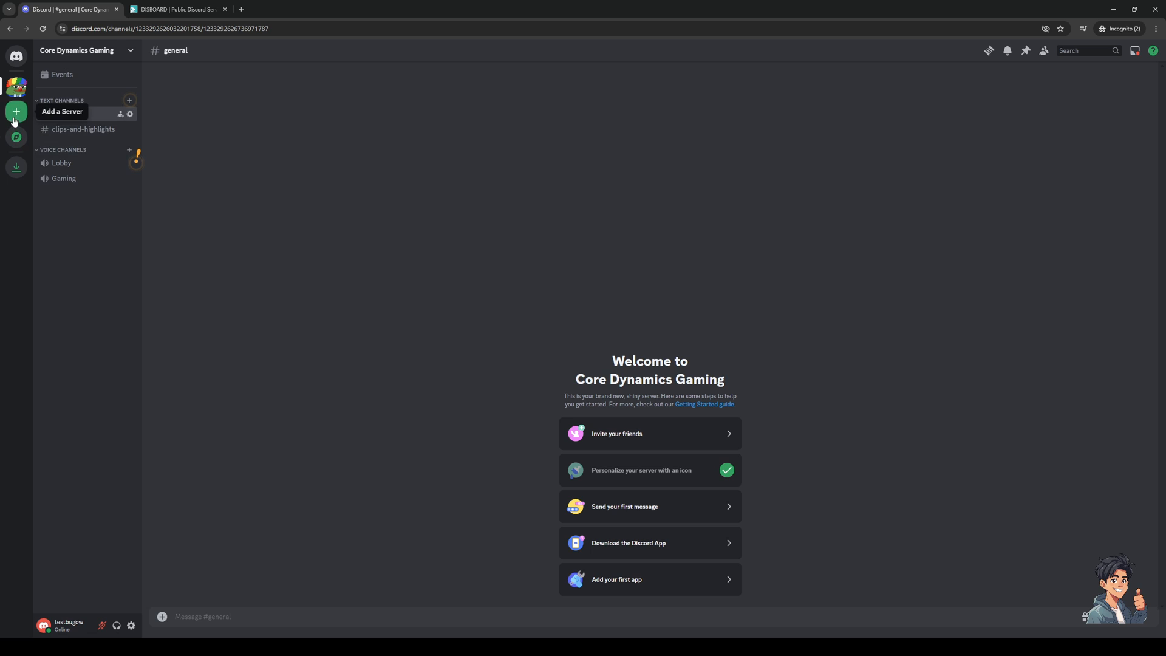
{"action": "left_click", "coordinate": [16, 112]}
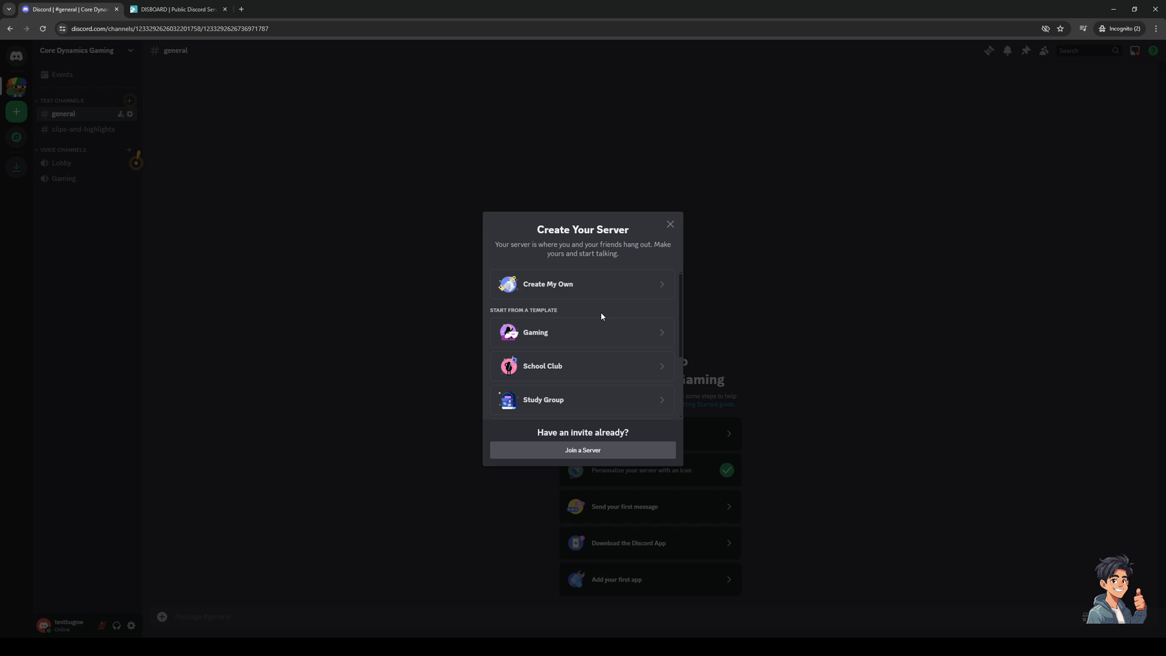
{"action": "scroll", "scroll_direction": "down", "scroll_amount": 3}
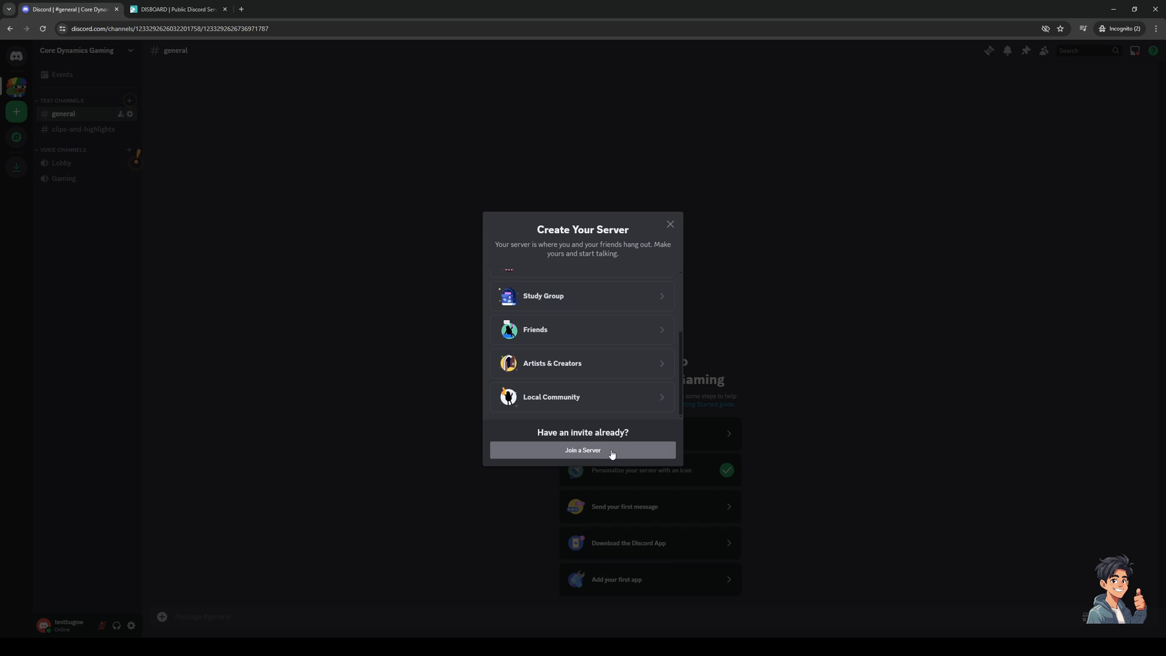
{"action": "left_click", "coordinate": [583, 450]}
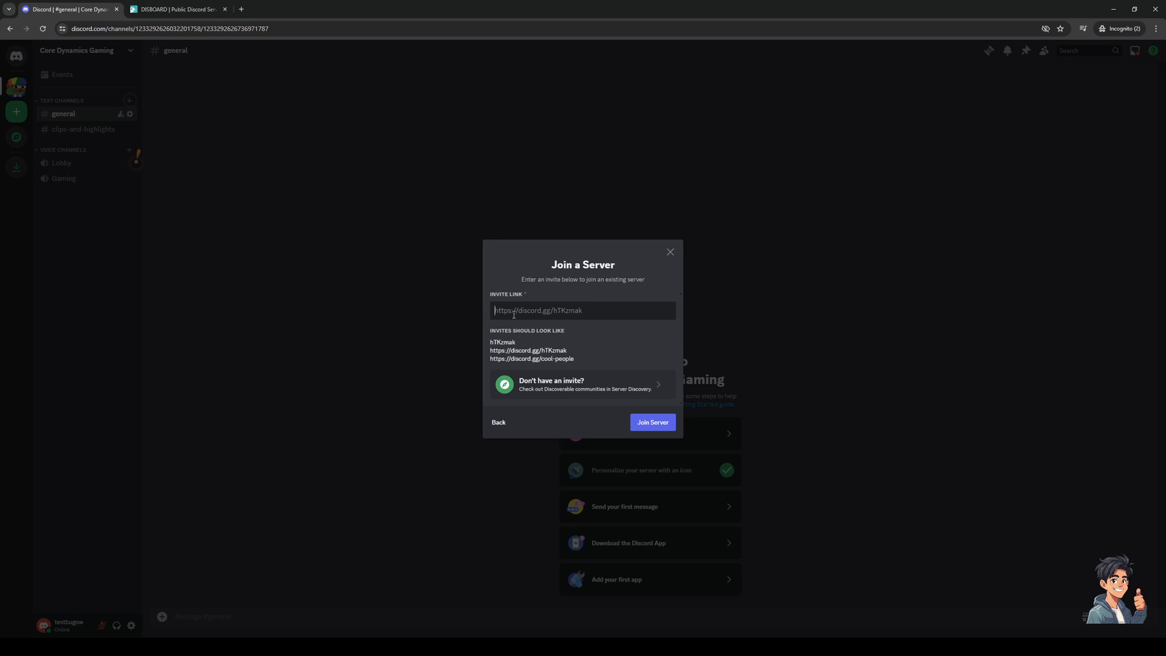
{"action": "mouse_move", "coordinate": [601, 303]}
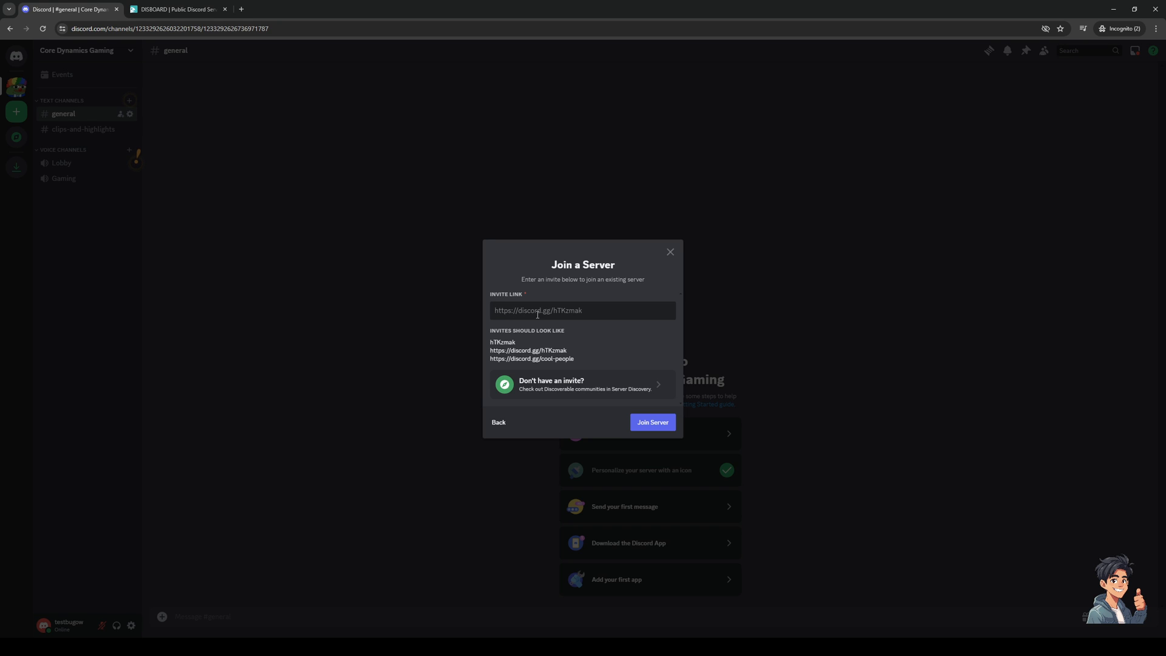
{"action": "type", "text": "https://"}
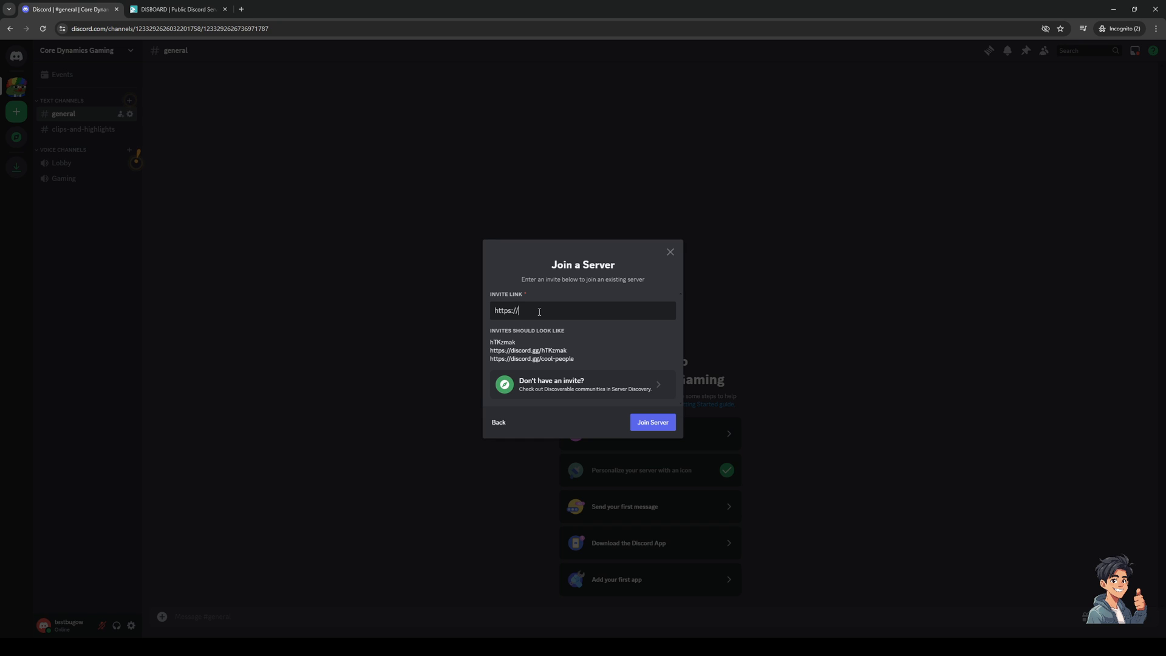
{"action": "type", "text": "discord.g"}
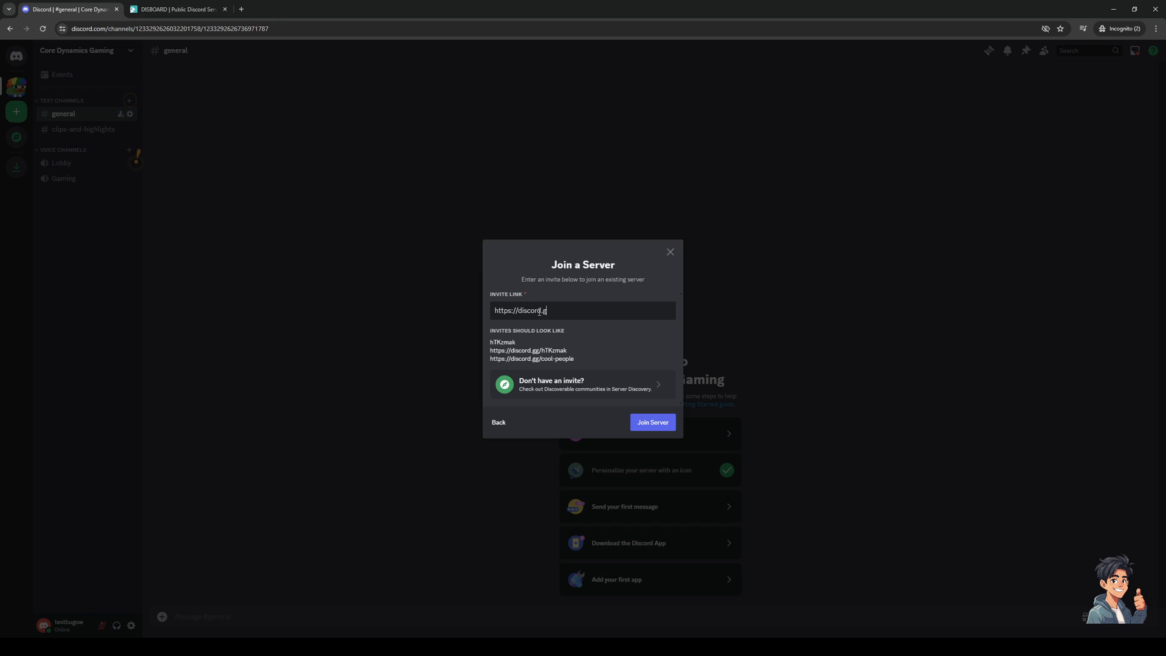
{"action": "type", "text": "g/"}
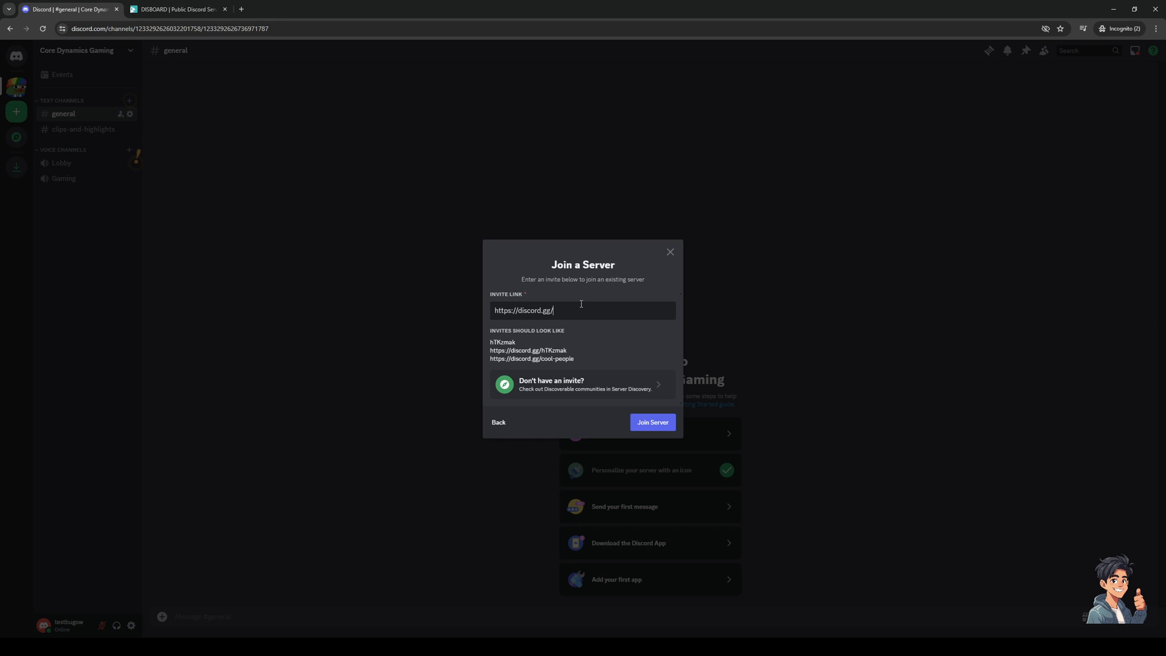
{"action": "type", "text": "tiktok"}
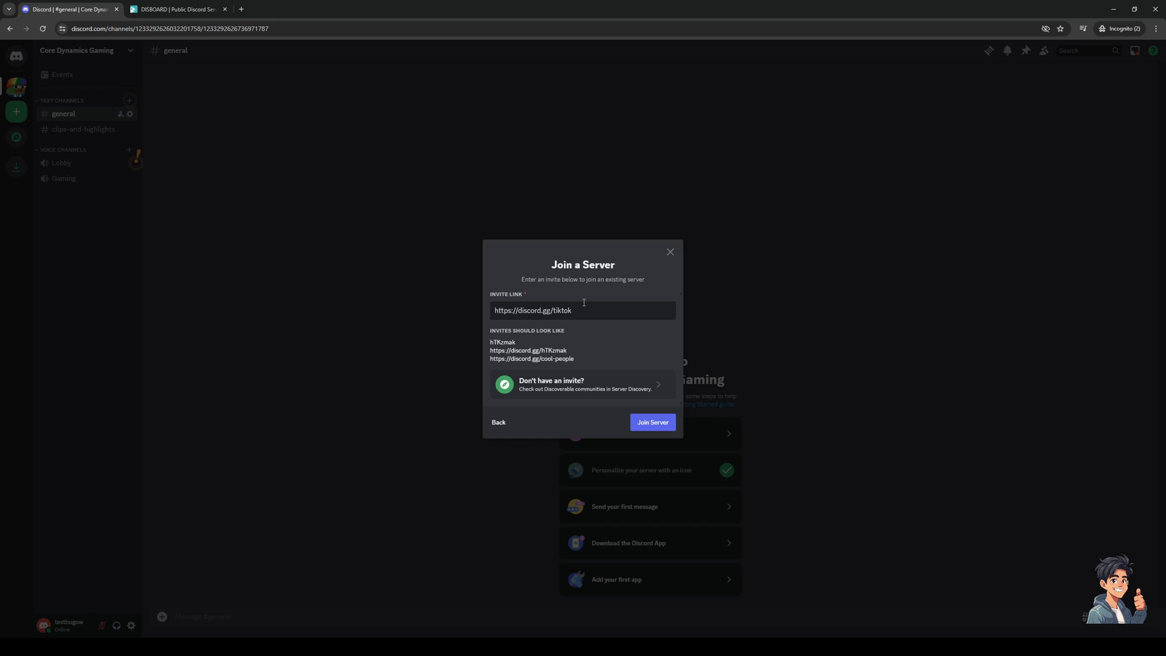
{"action": "mouse_move", "coordinate": [589, 355]}
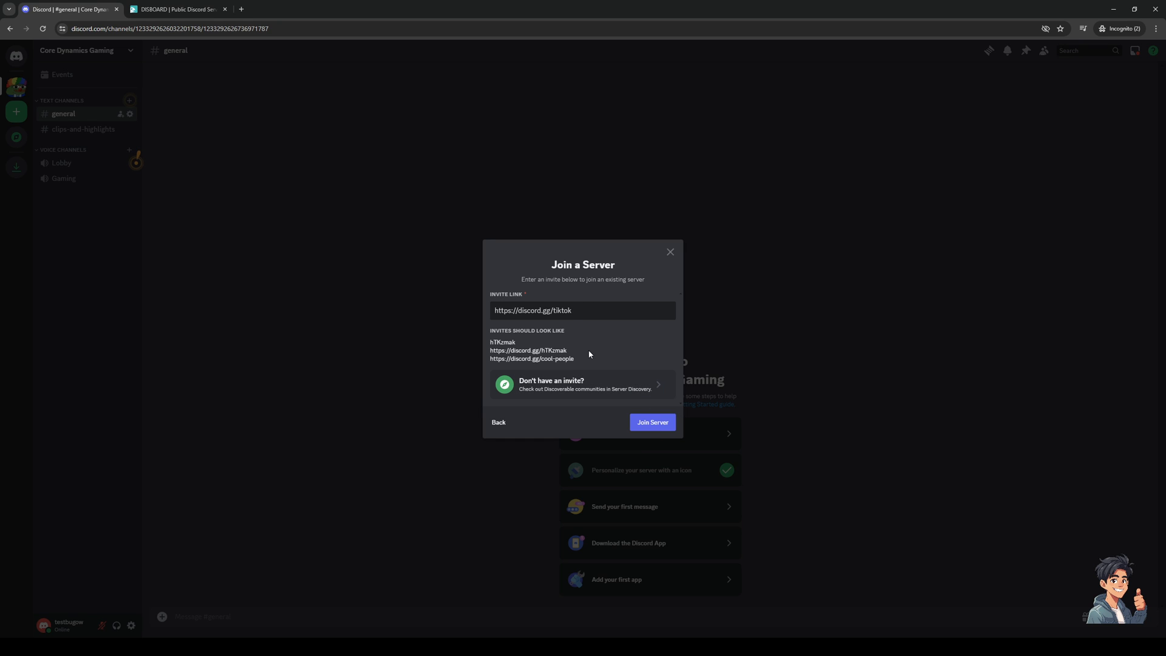
Join the TikTok server, leave it with a feedback reason, and return to Core Dynamics Gaming.
{"action": "left_click", "coordinate": [652, 422]}
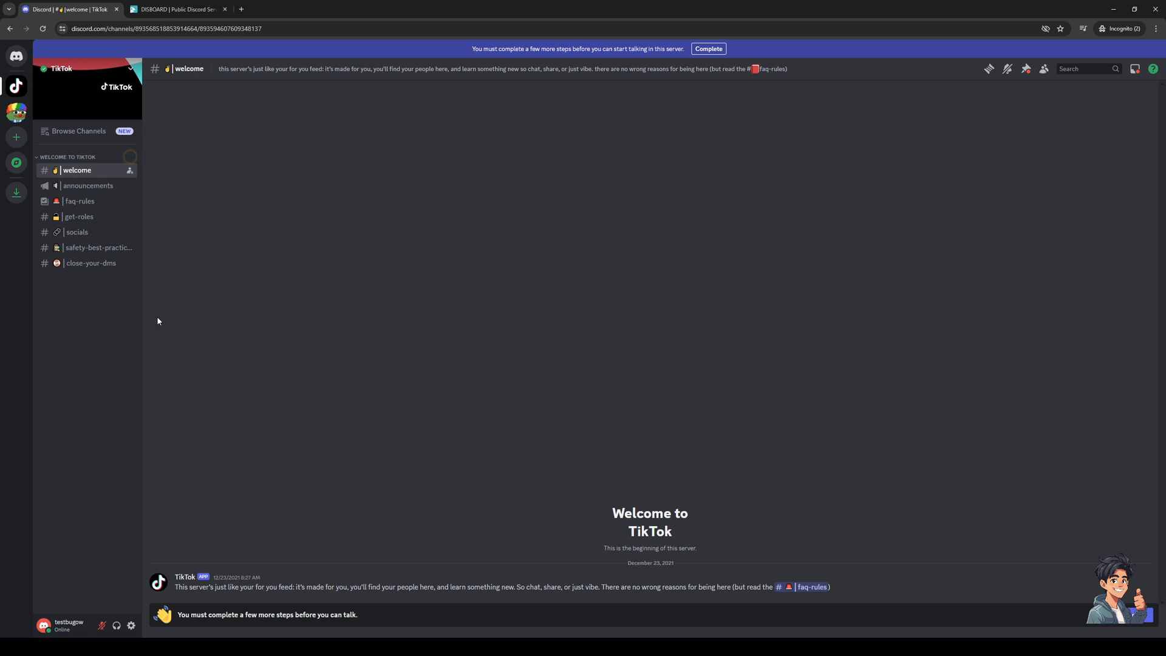
{"action": "mouse_move", "coordinate": [63, 68]}
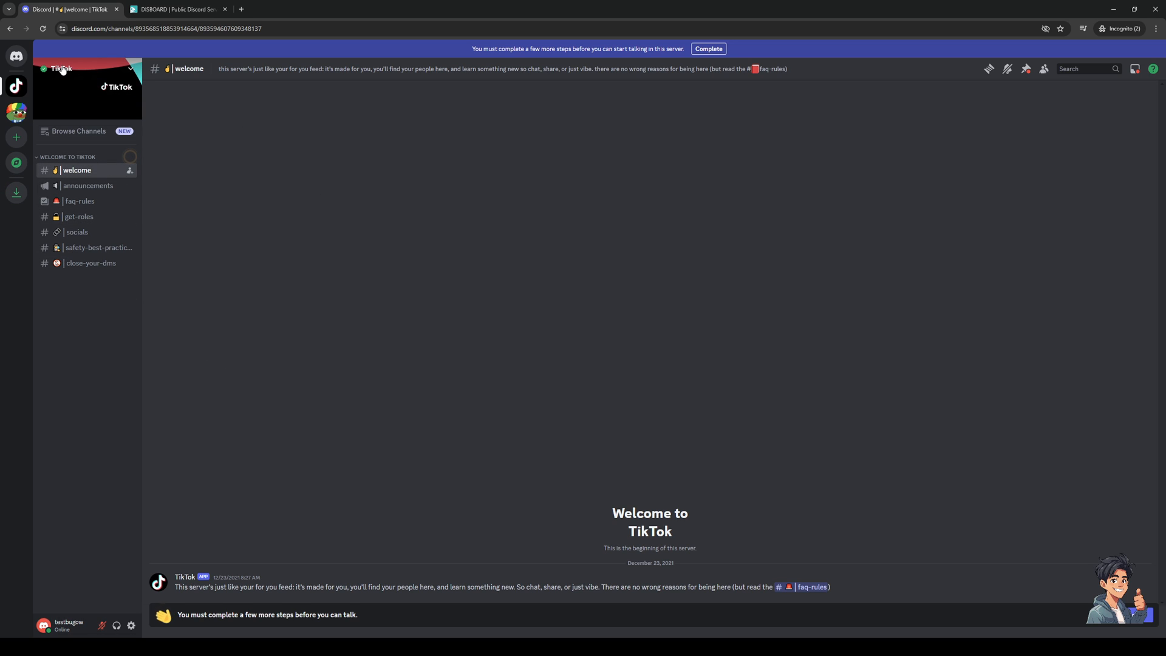
{"action": "mouse_move", "coordinate": [698, 379]}
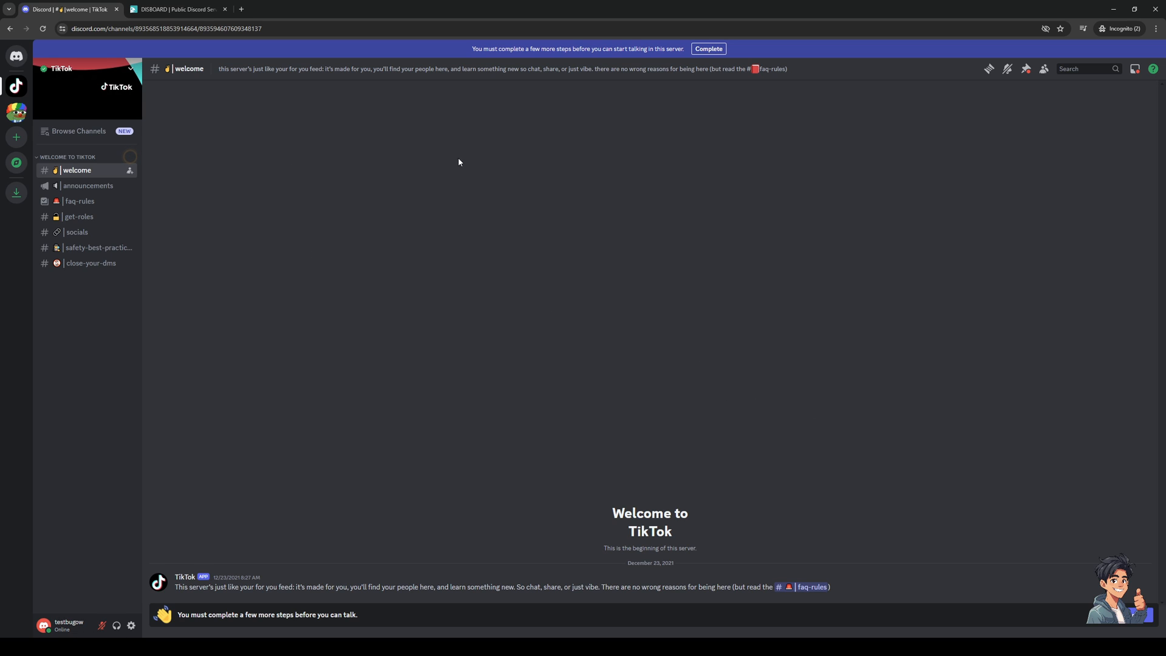
{"action": "mouse_move", "coordinate": [421, 165]}
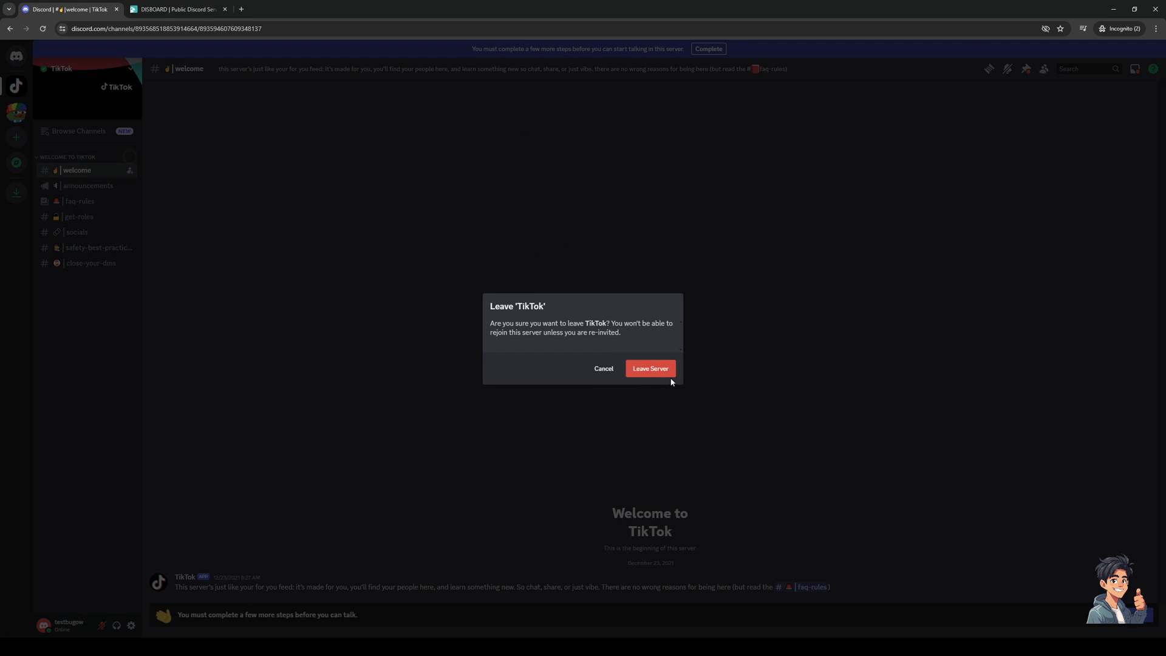
{"action": "left_click", "coordinate": [649, 368]}
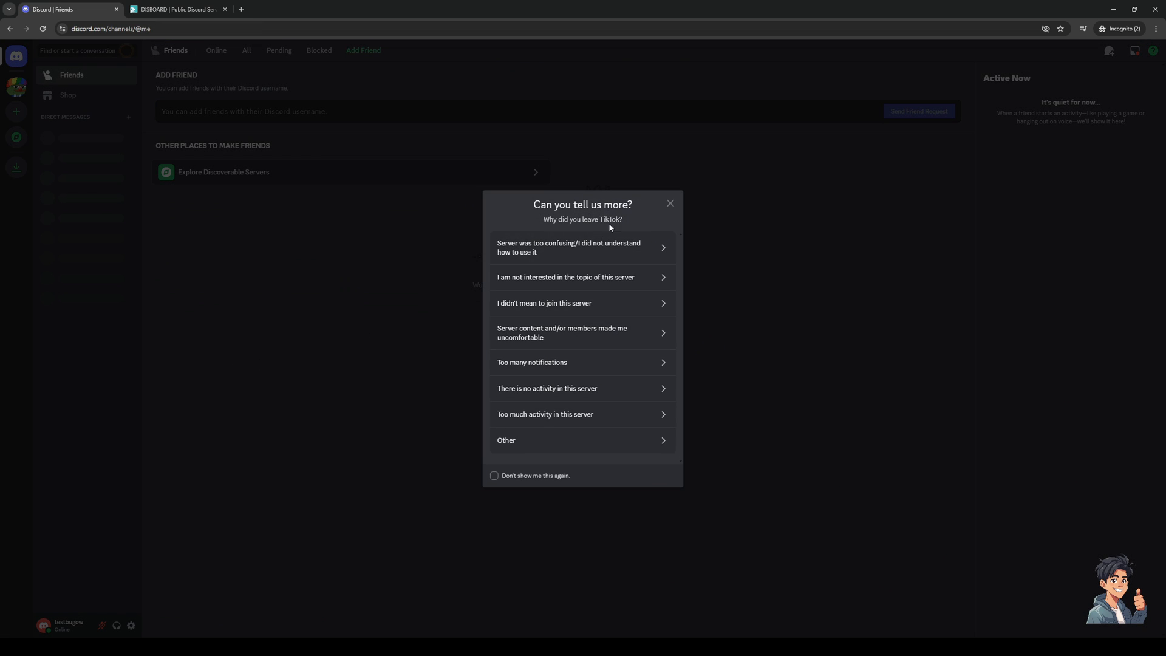
{"action": "left_click", "coordinate": [582, 362]}
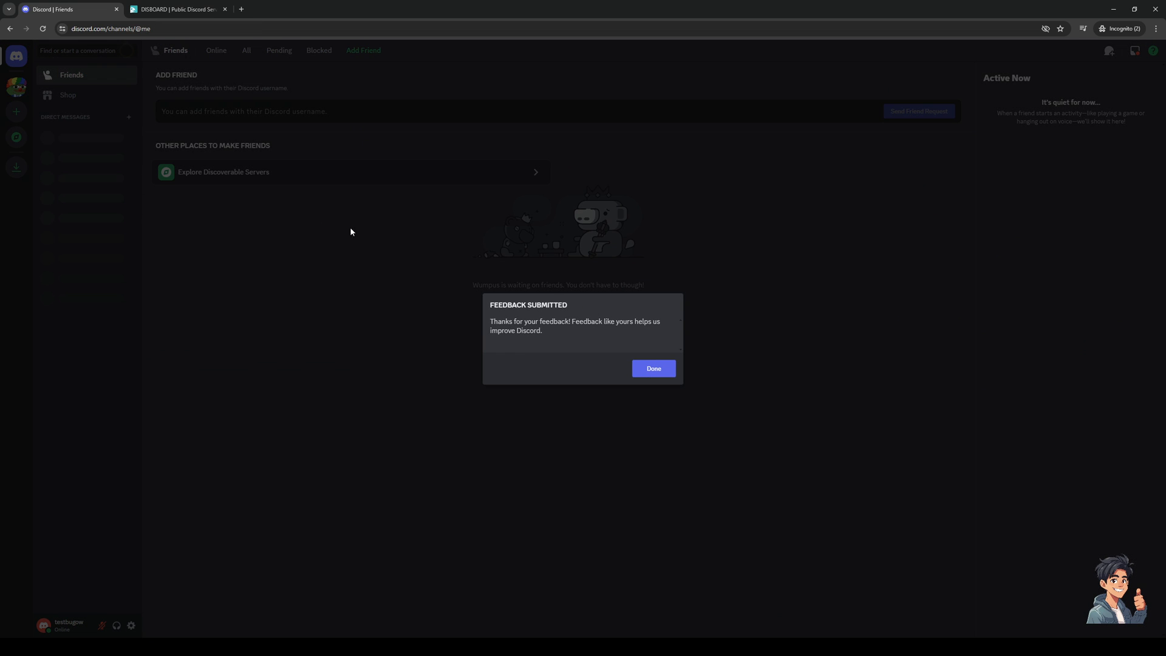
{"action": "left_click", "coordinate": [653, 368]}
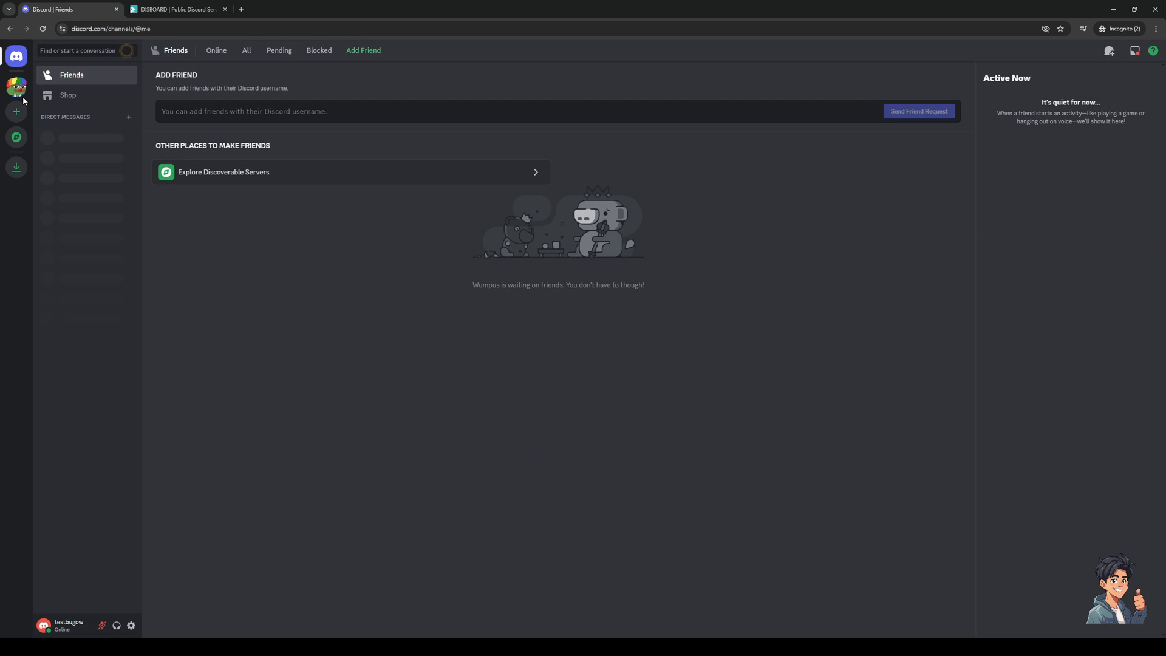
{"action": "left_click", "coordinate": [16, 86]}
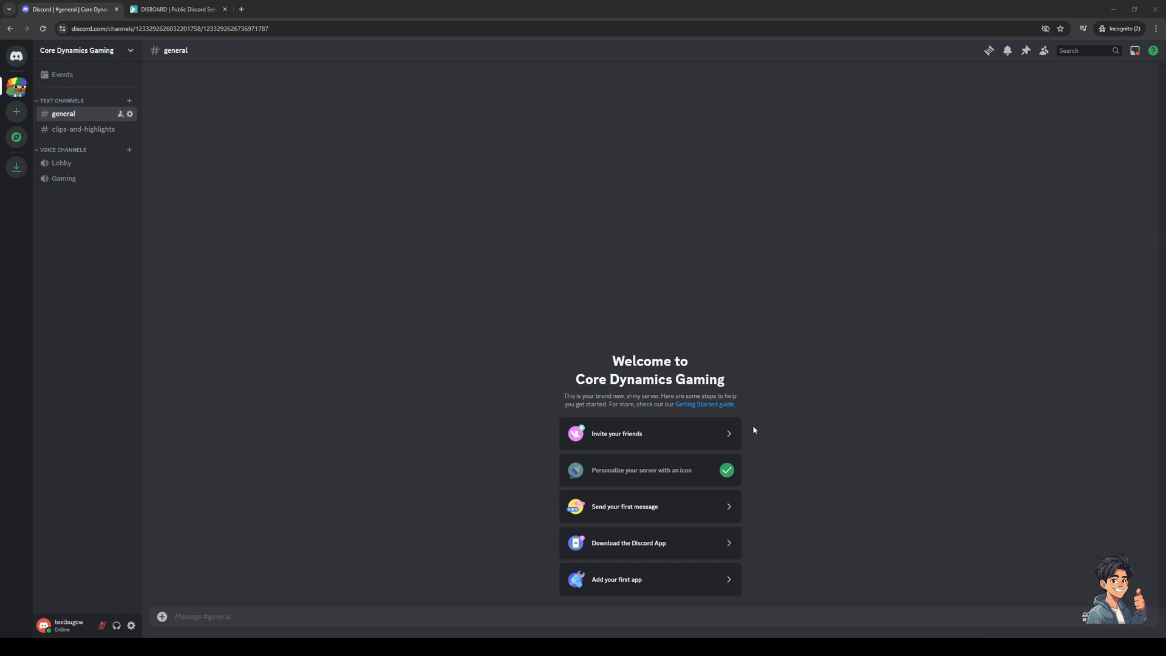
{"action": "mouse_move", "coordinate": [727, 436]}
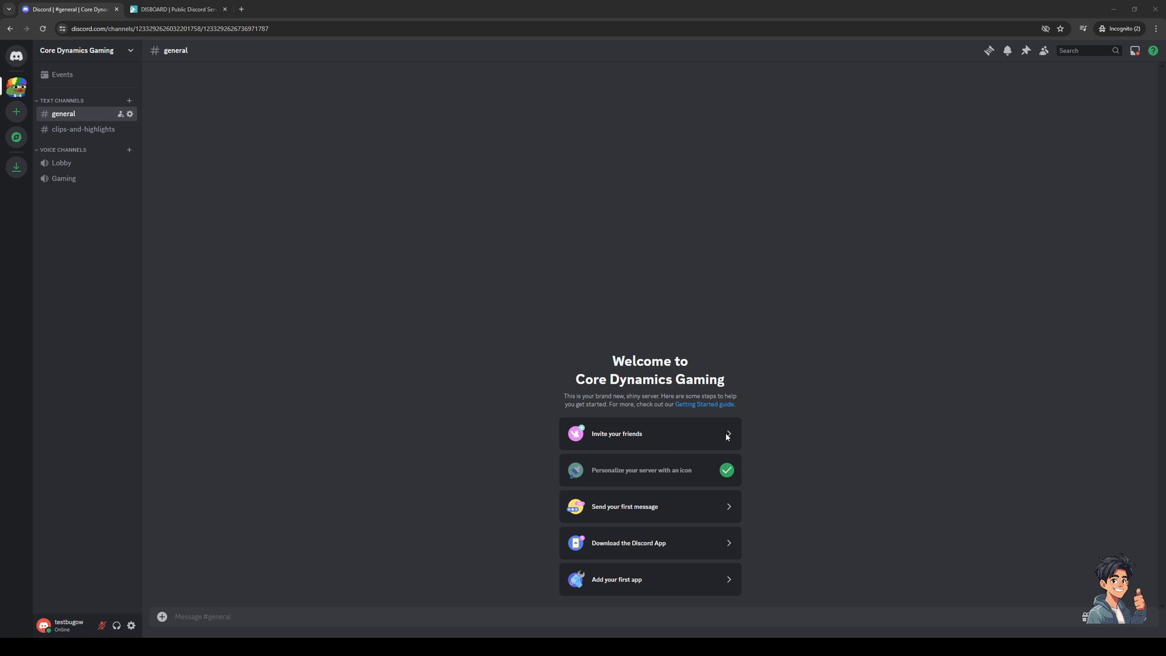
{"action": "mouse_move", "coordinate": [753, 404]}
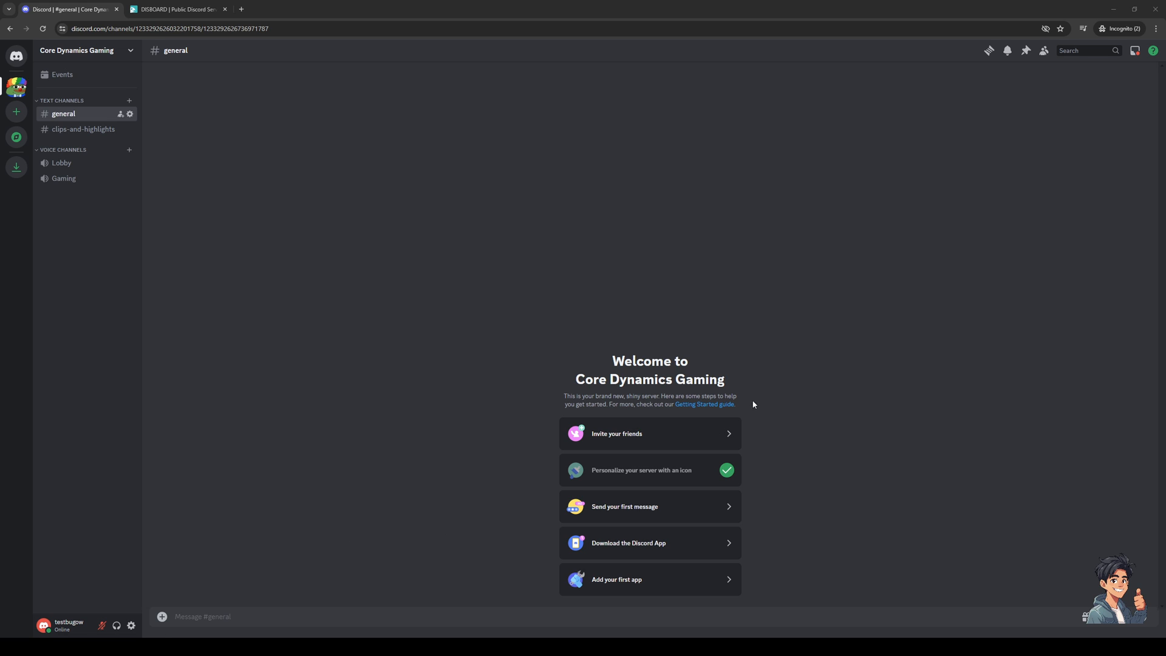